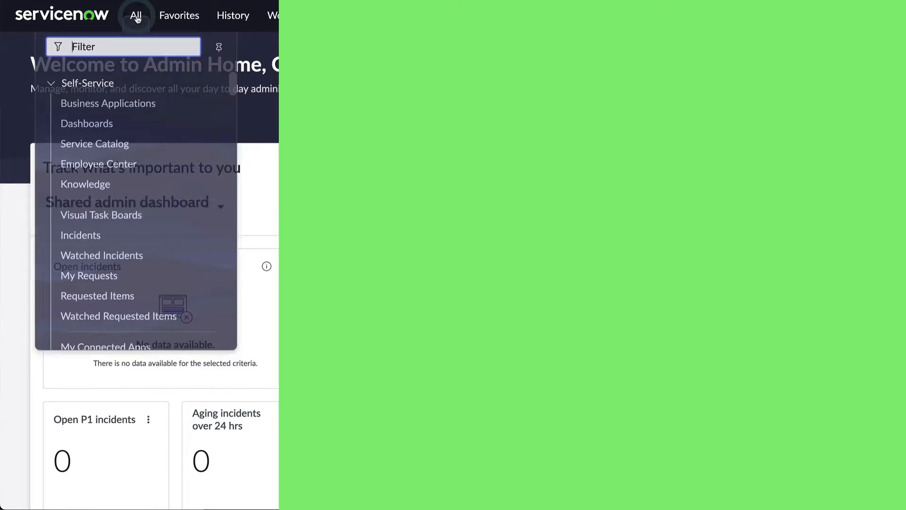
# Launch Studio, create a new application and choose rebel.png as its logo
pyautogui.write('stud')
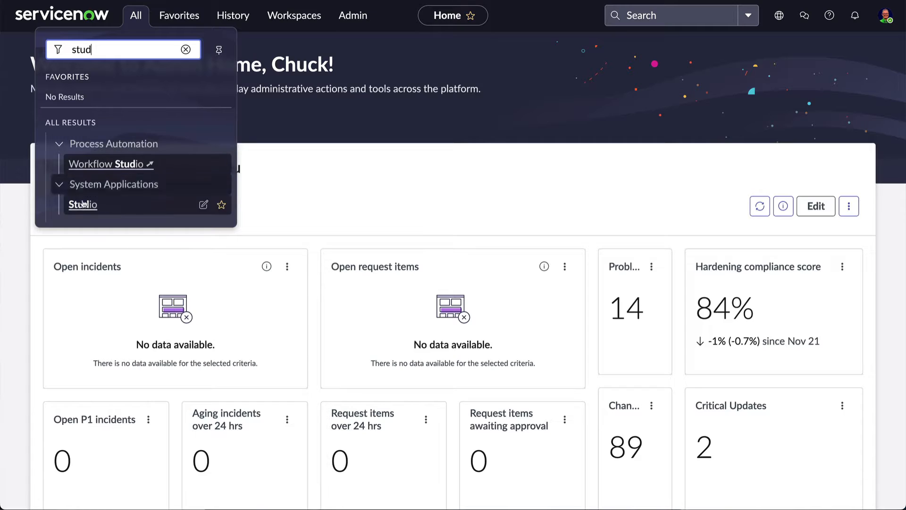
pyautogui.click(83, 204)
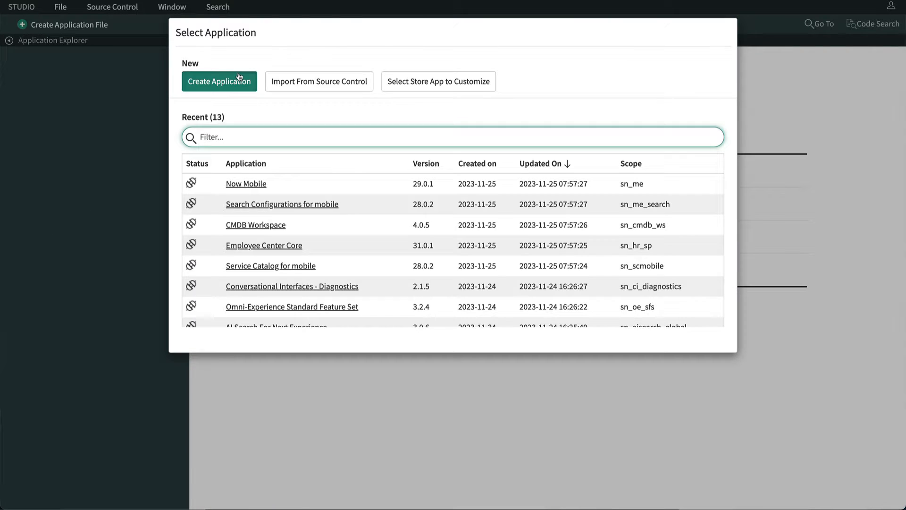
pyautogui.click(219, 81)
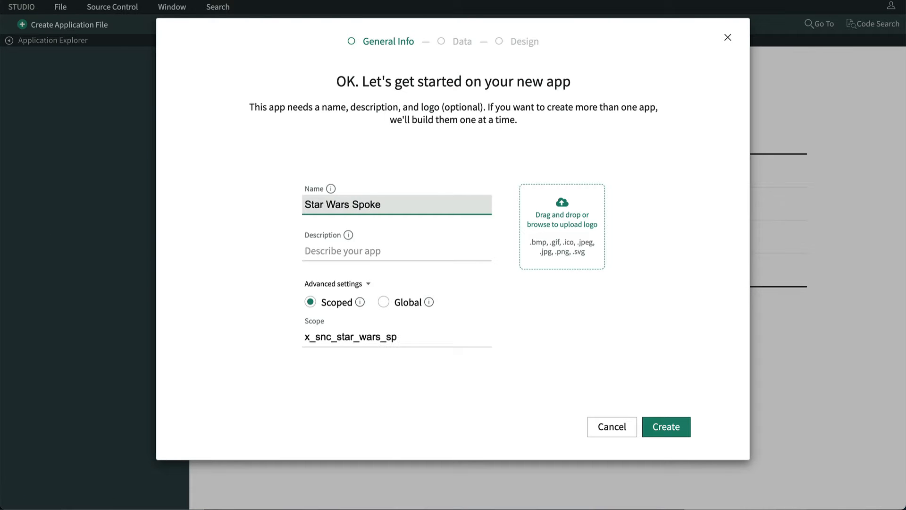
pyautogui.click(560, 225)
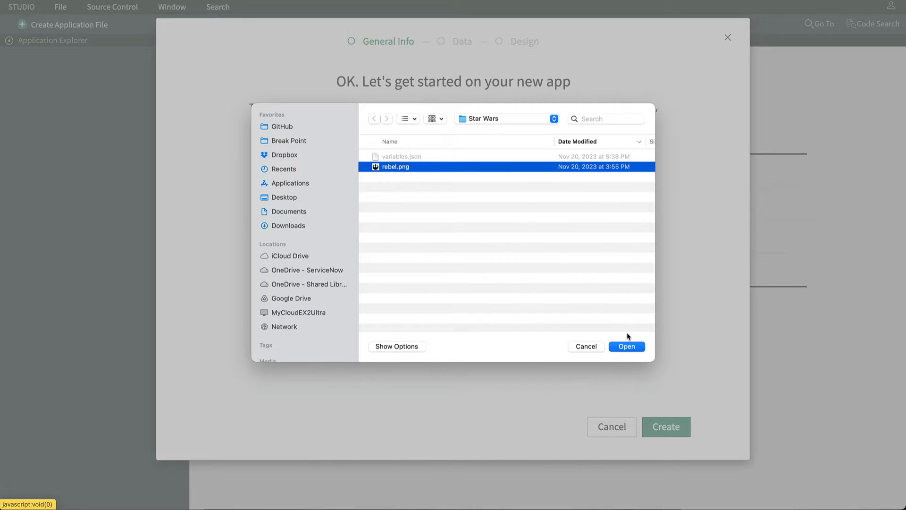
pyautogui.click(626, 346)
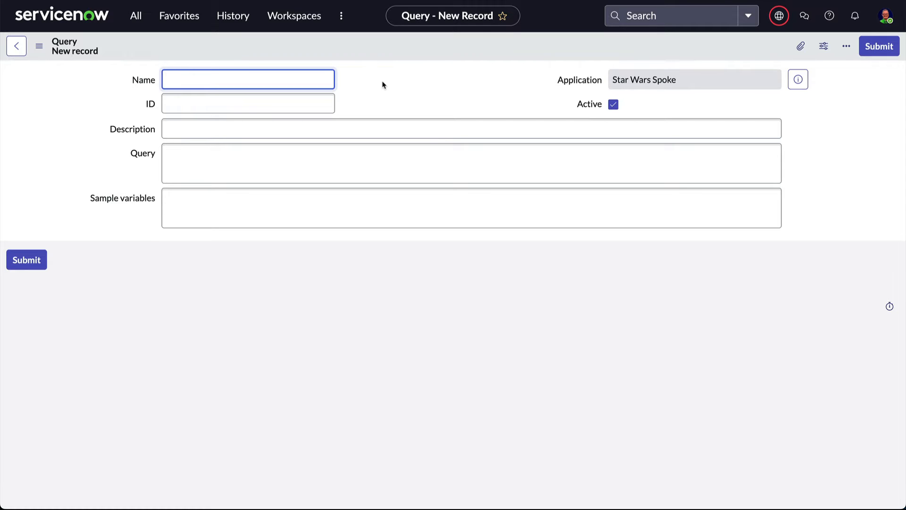
# Submit a query named Get All Films, ID get-all-films, description and 'query AllFilms {' GraphQL text
pyautogui.click(248, 79)
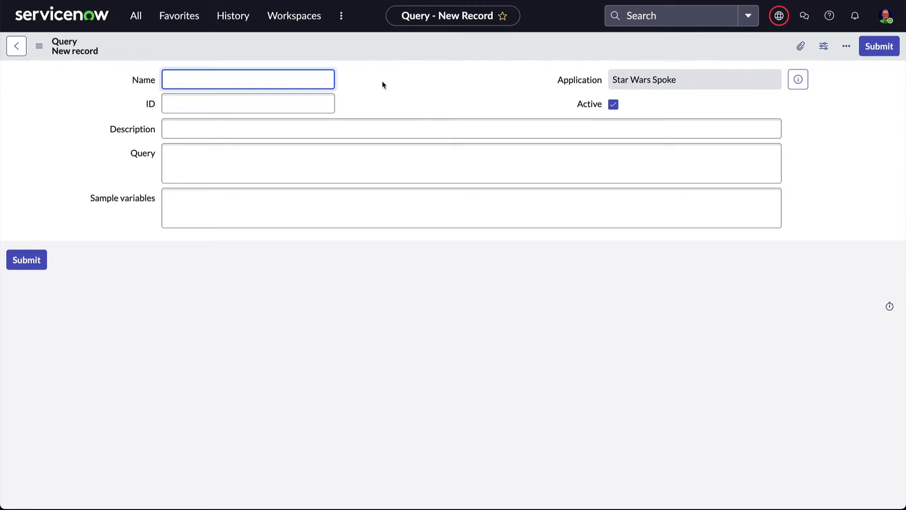
pyautogui.click(247, 79)
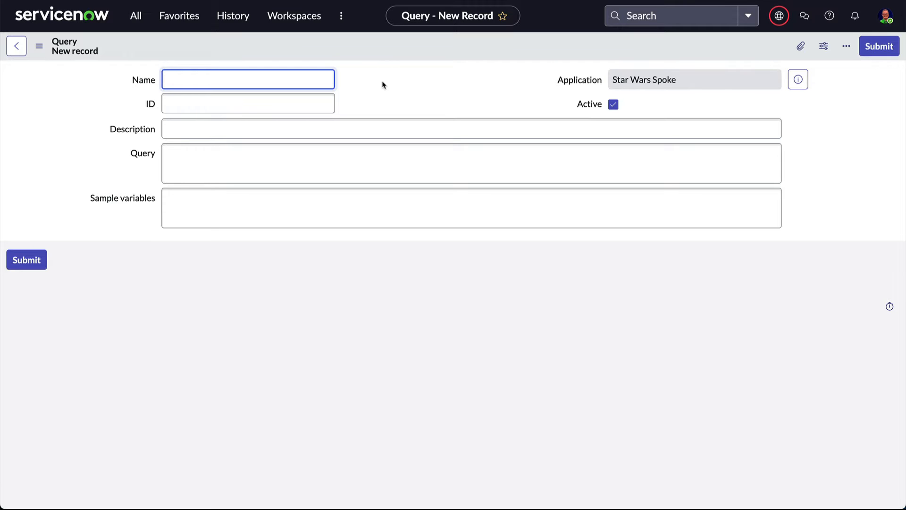
pyautogui.write('Get All Films')
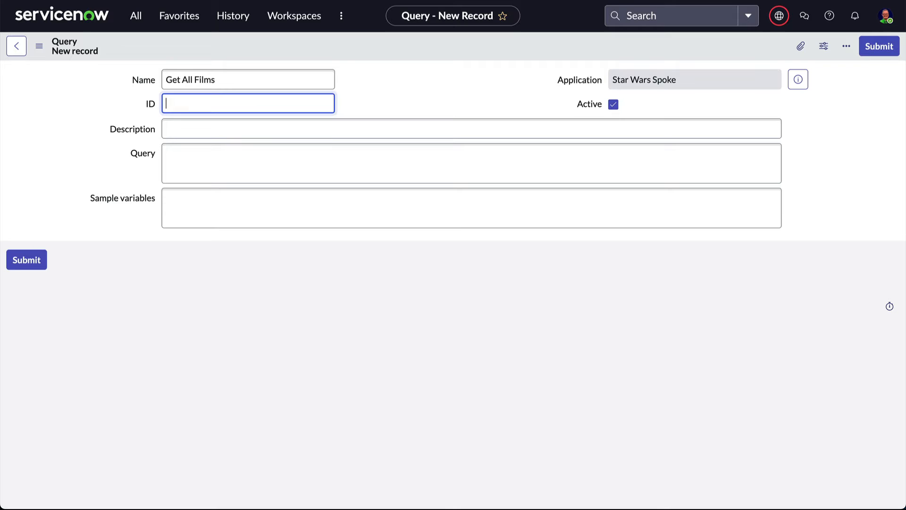
pyautogui.write('get-all-films')
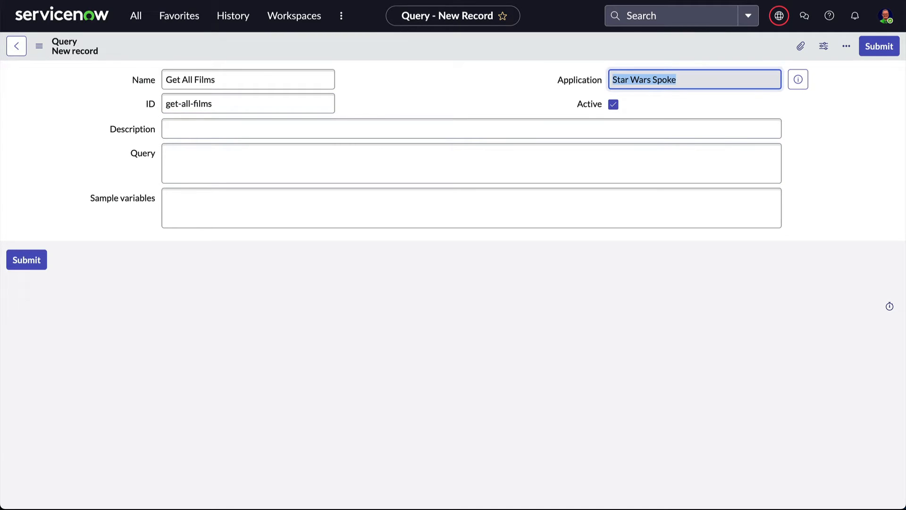
pyautogui.write('Get a lis')
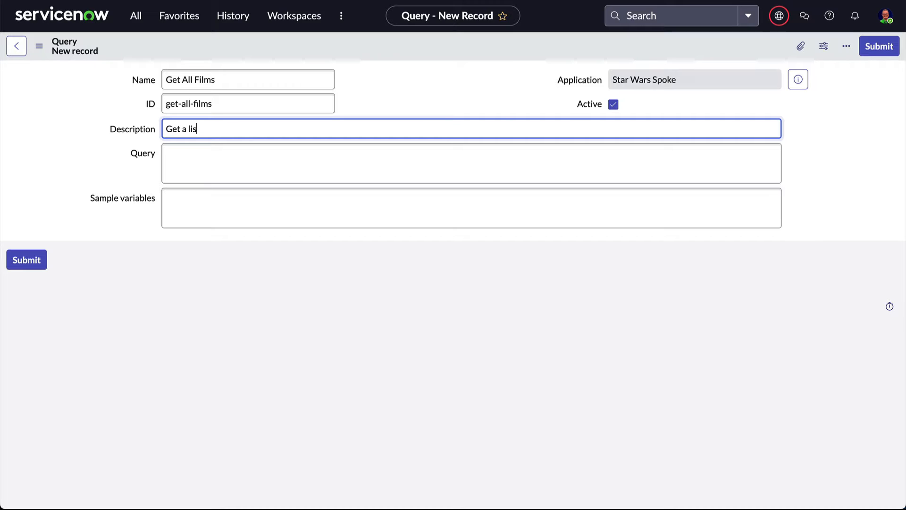
pyautogui.write('query AllFilms {')
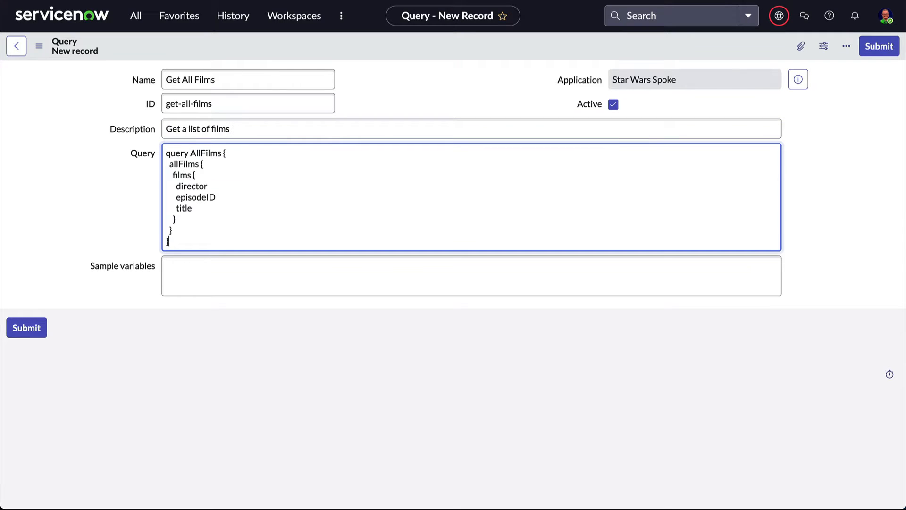
pyautogui.click(879, 45)
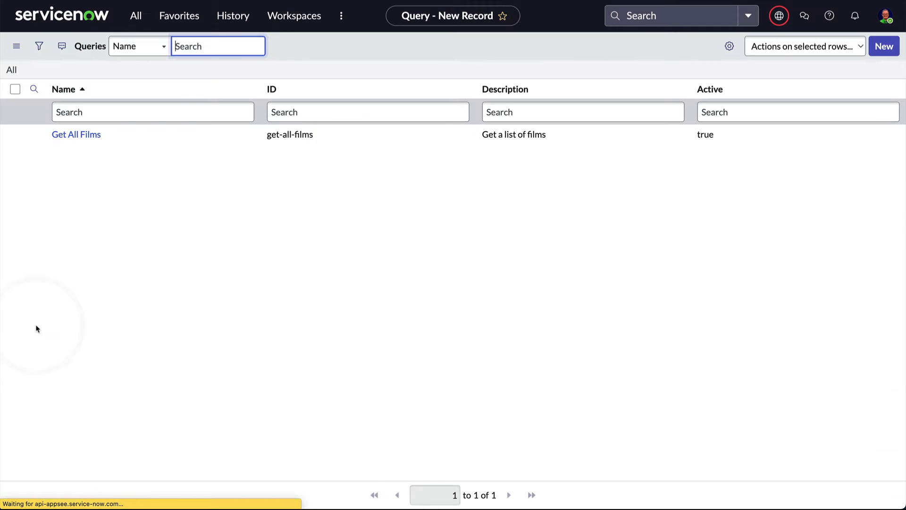
# From Workflow Studio, build a new action named Get All Films
pyautogui.write('flow')
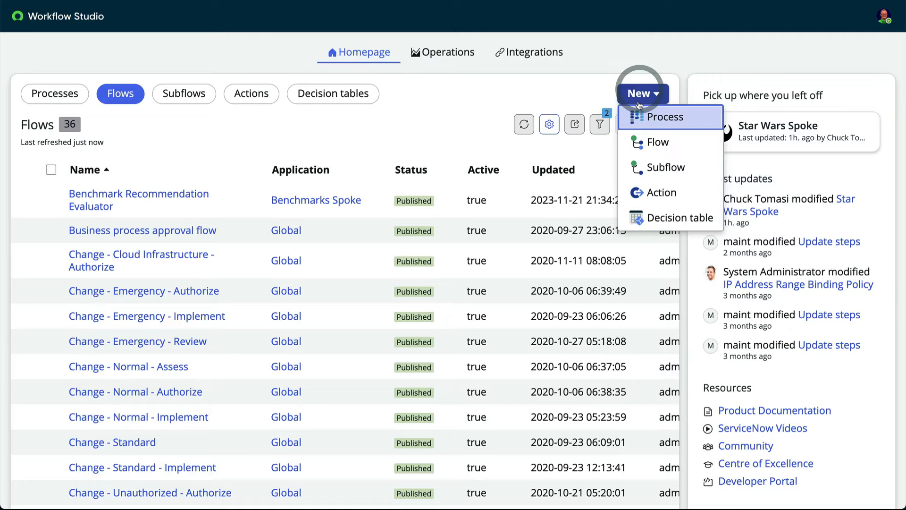
pyautogui.click(660, 192)
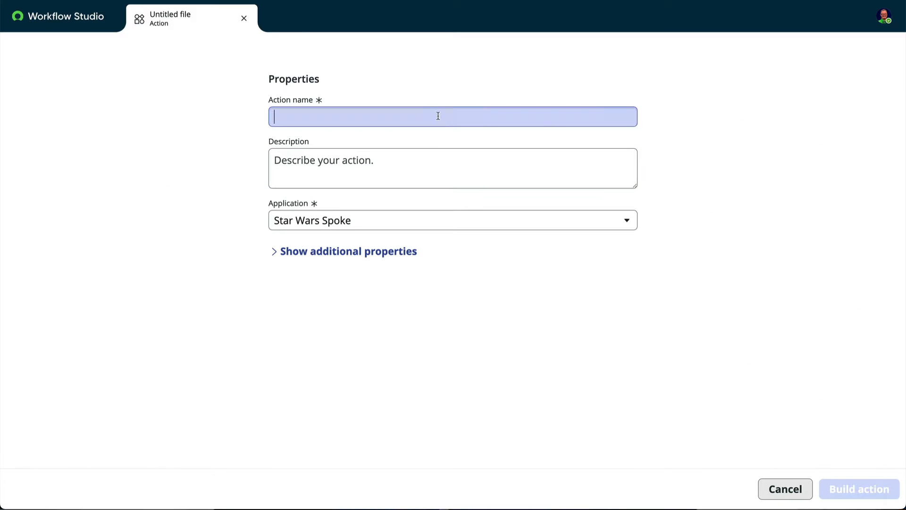
pyautogui.write('Get All Films')
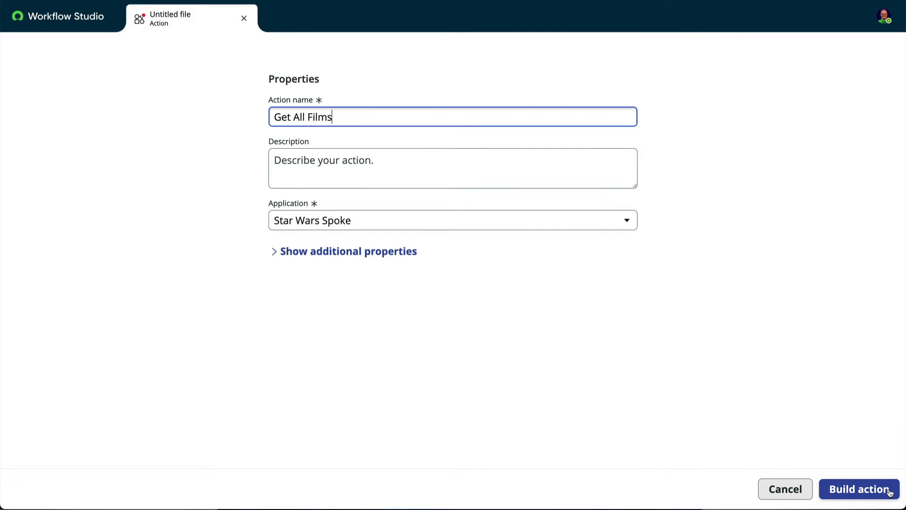
pyautogui.click(859, 488)
pyautogui.write('scrip')
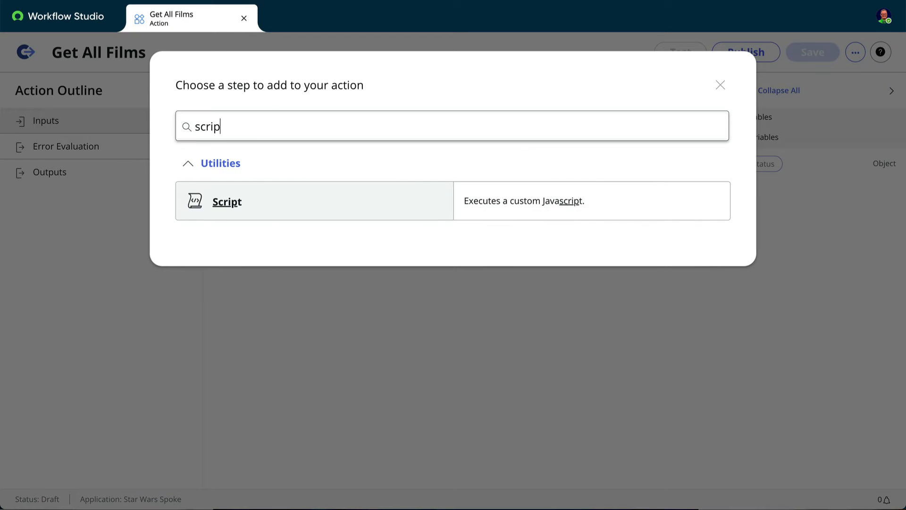
# Add a Script step reading get-all-films and outputting a query_string String variable
pyautogui.click(313, 201)
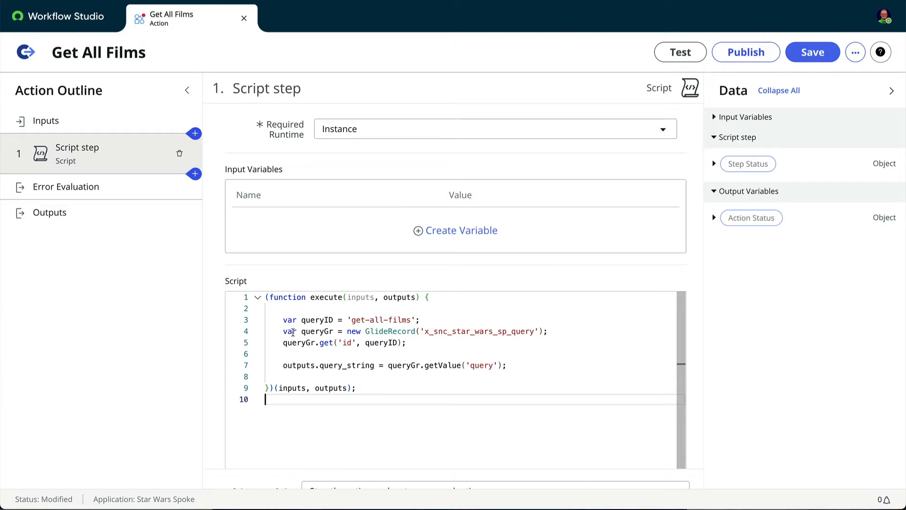
pyautogui.scroll(-3)
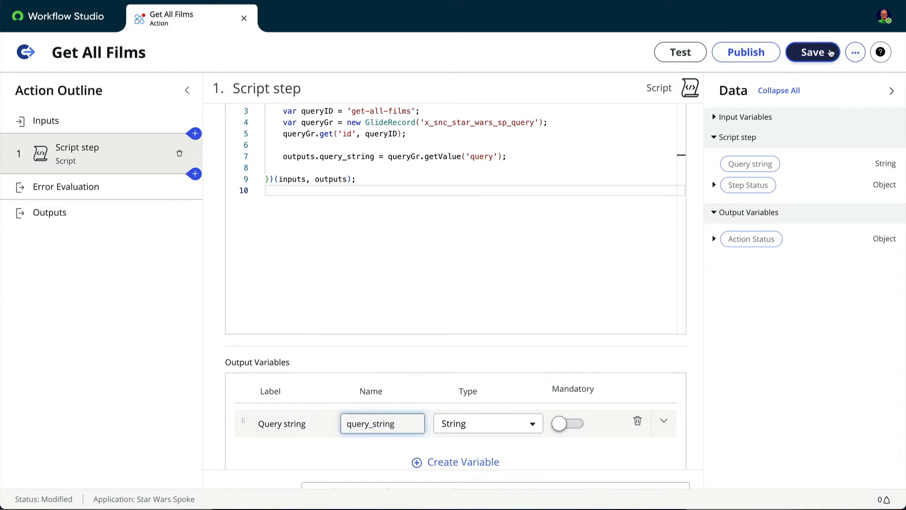
# Save the action and search 'query' to add the JSON Builder and REST steps
pyautogui.click(812, 52)
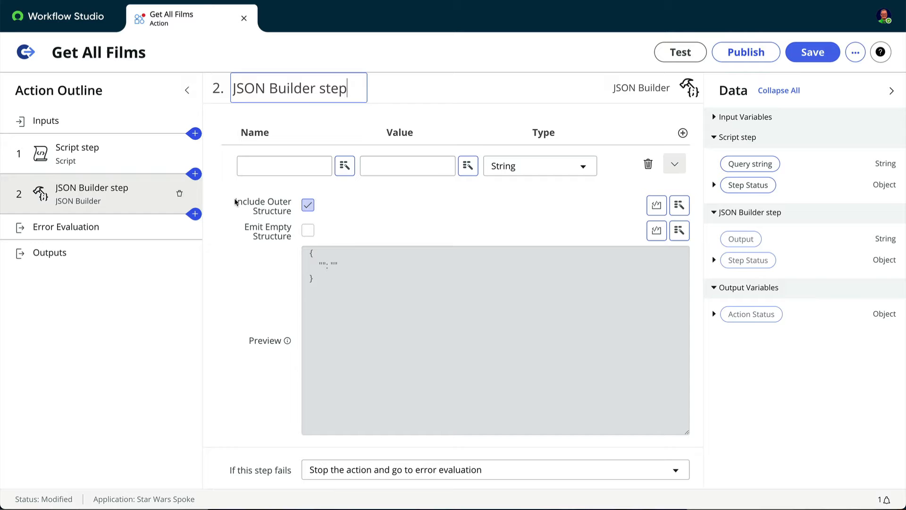
pyautogui.write('query')
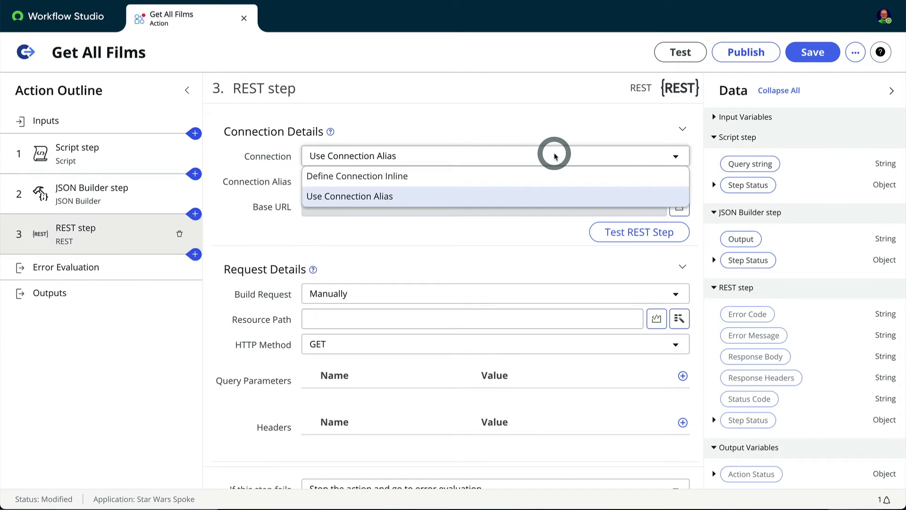
pyautogui.click(356, 175)
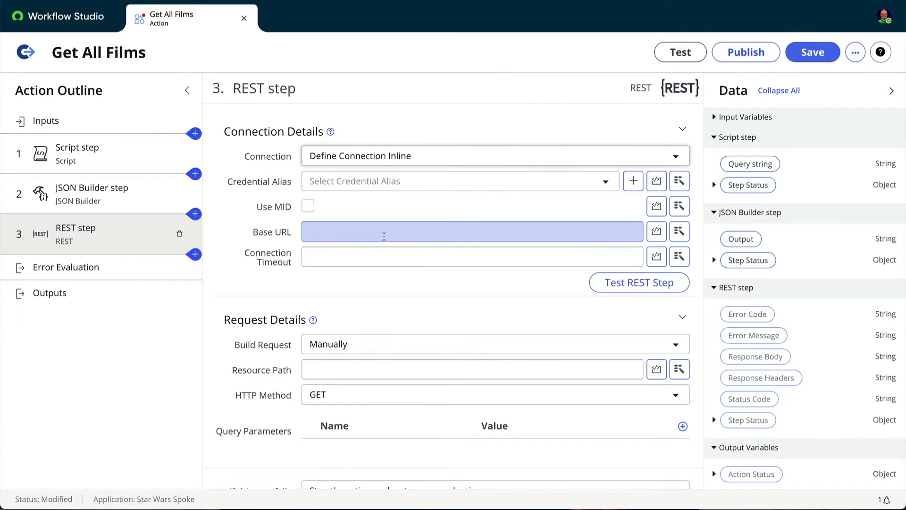
pyautogui.write('https://swapi-graphql.netlify.app/.netlify/functions/index')
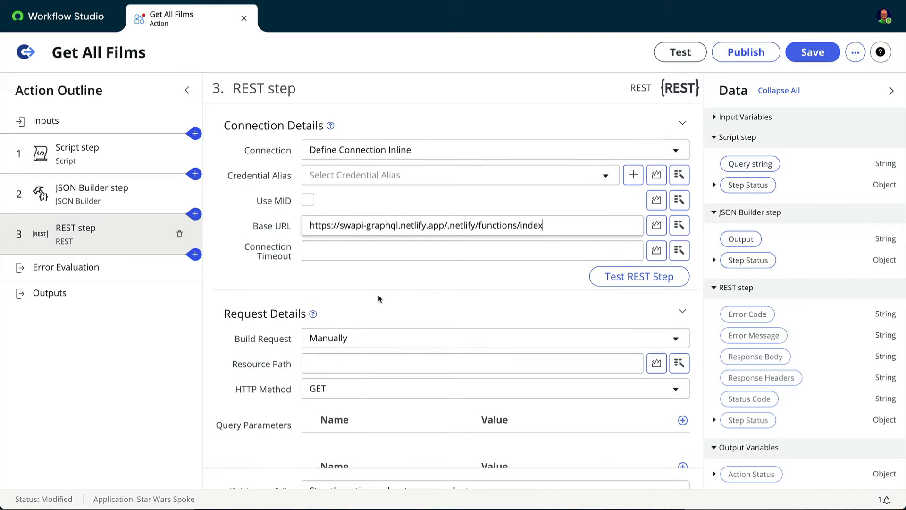
pyautogui.scroll(-3)
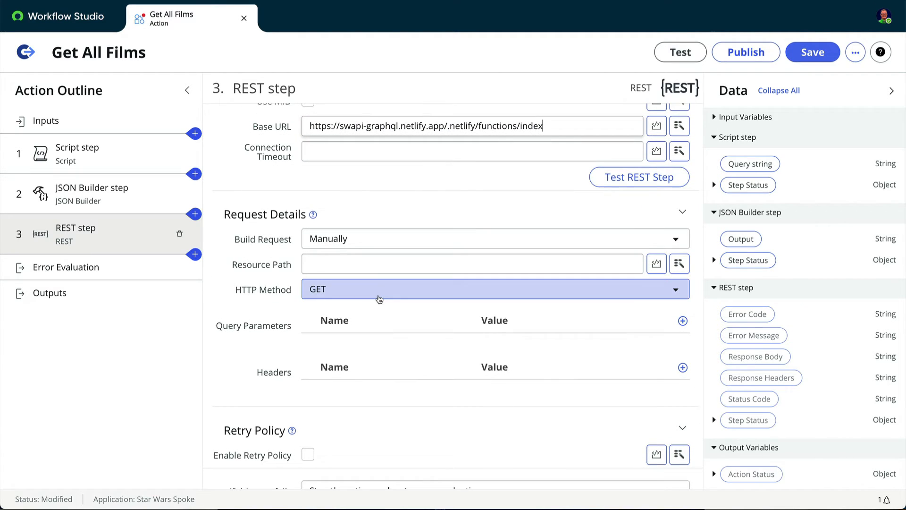
pyautogui.click(471, 263)
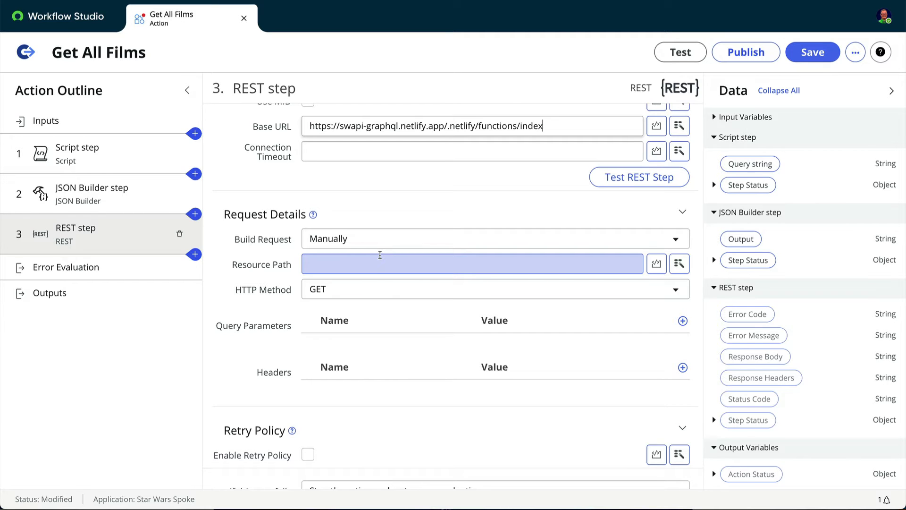
pyautogui.click(494, 289)
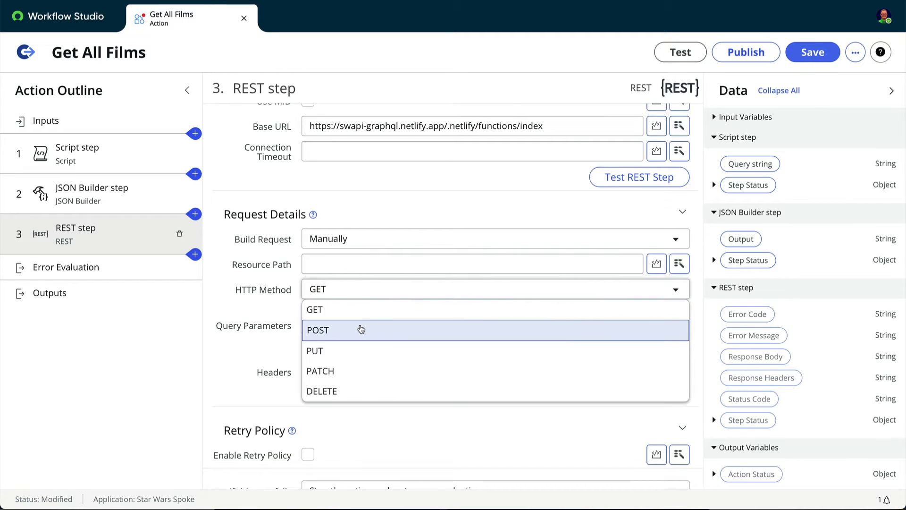
pyautogui.click(318, 330)
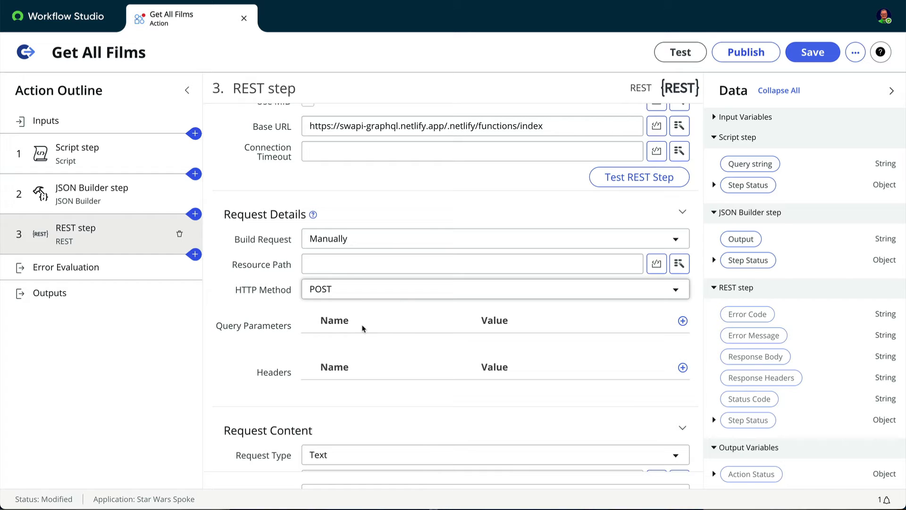
# Add a Content-type header with value application/json to the REST request
pyautogui.scroll(-3)
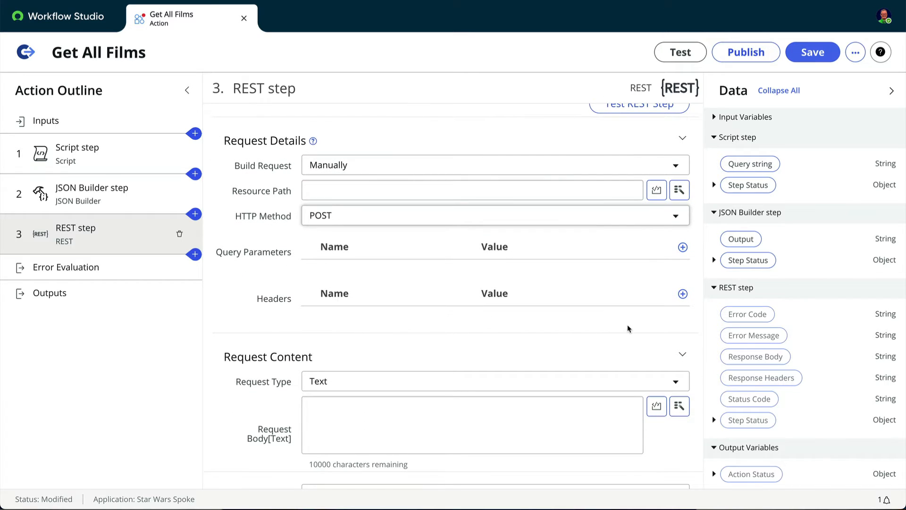
pyautogui.moveTo(685, 308)
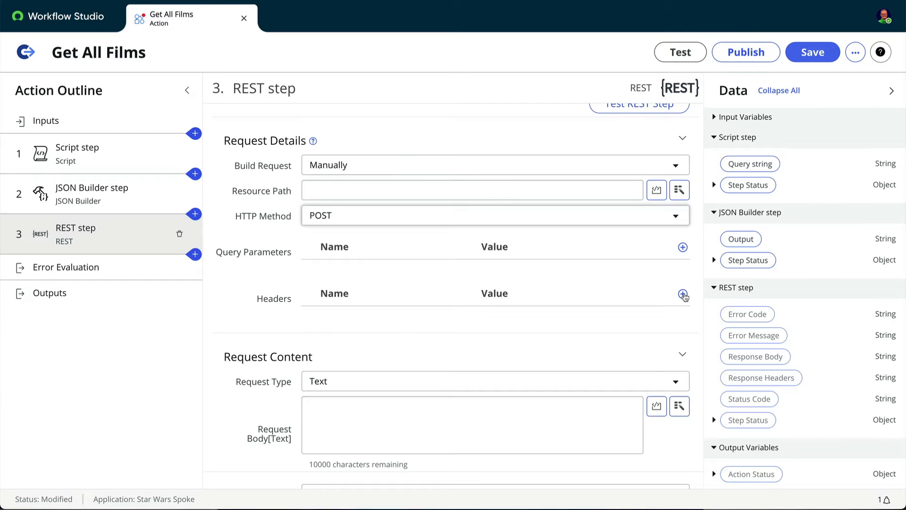
pyautogui.write('Cont')
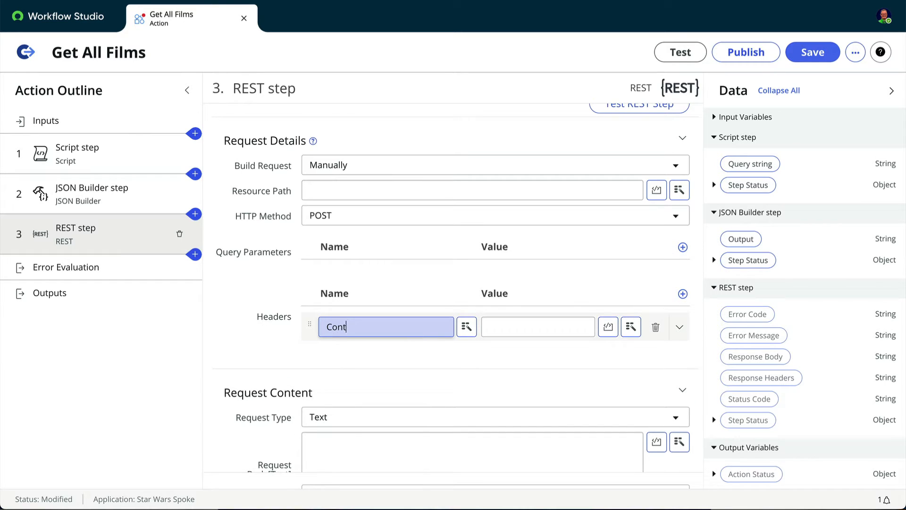
pyautogui.write('ent-type')
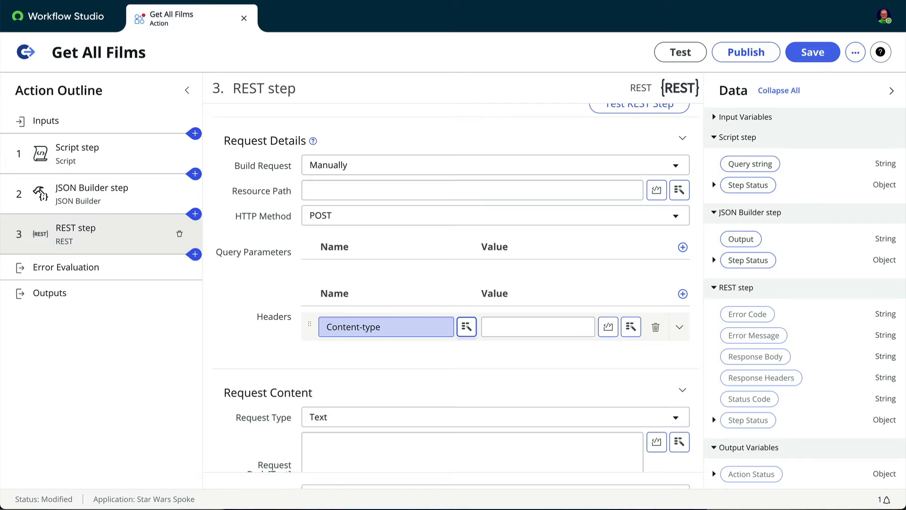
pyautogui.write('application/json')
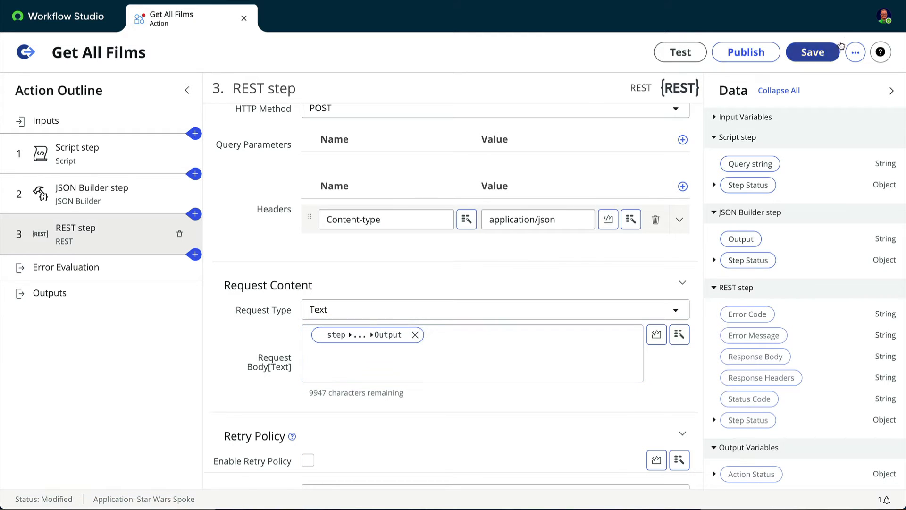
# Run a test of Get All Films and view the REST step's full response body
pyautogui.click(680, 51)
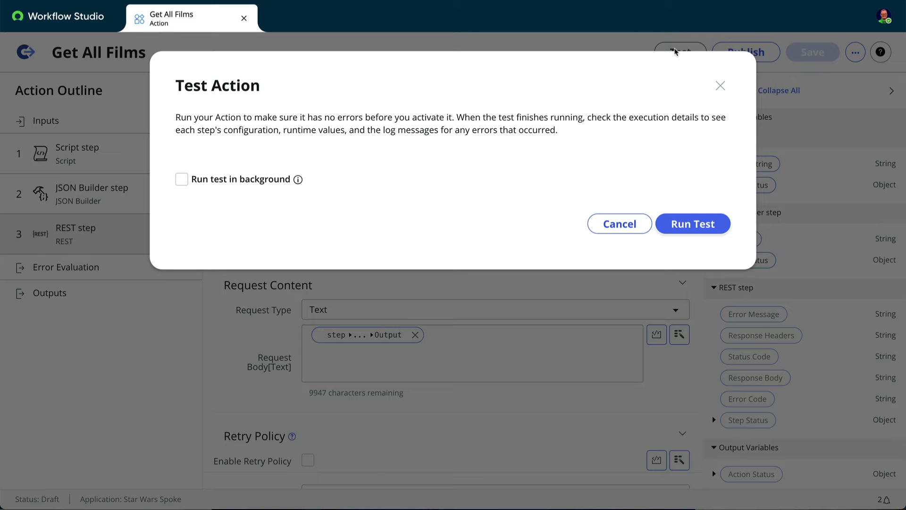
pyautogui.click(692, 224)
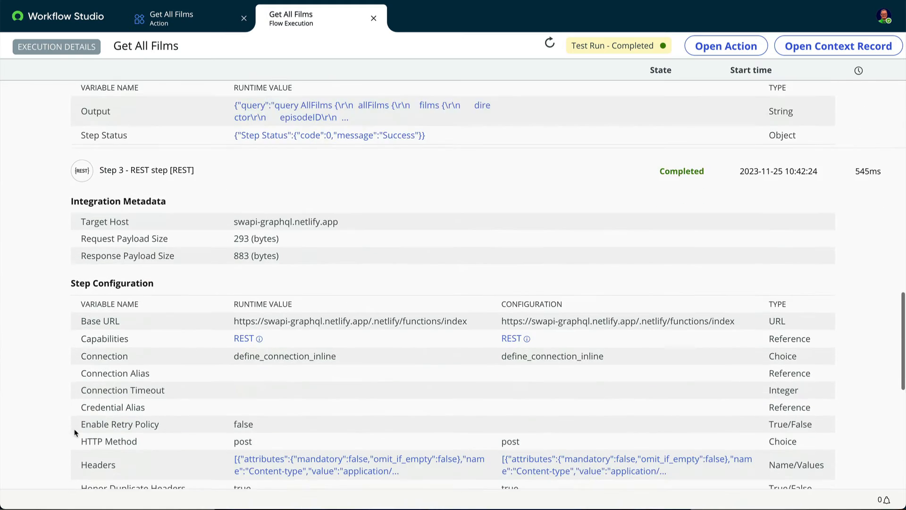
pyautogui.scroll(-3)
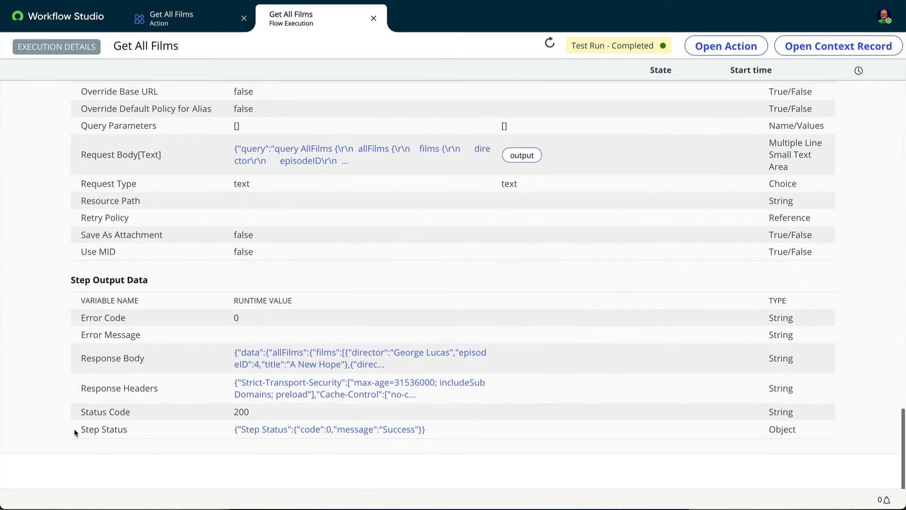
pyautogui.click(358, 357)
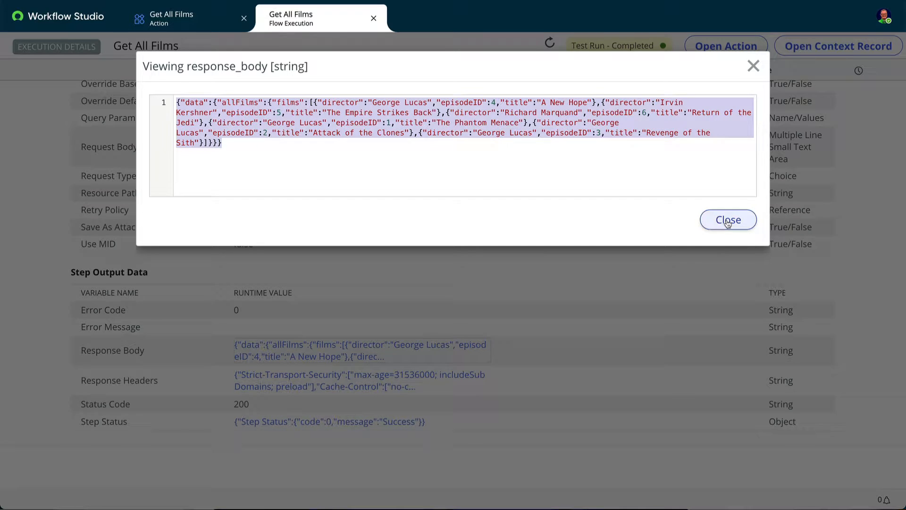
pyautogui.click(727, 220)
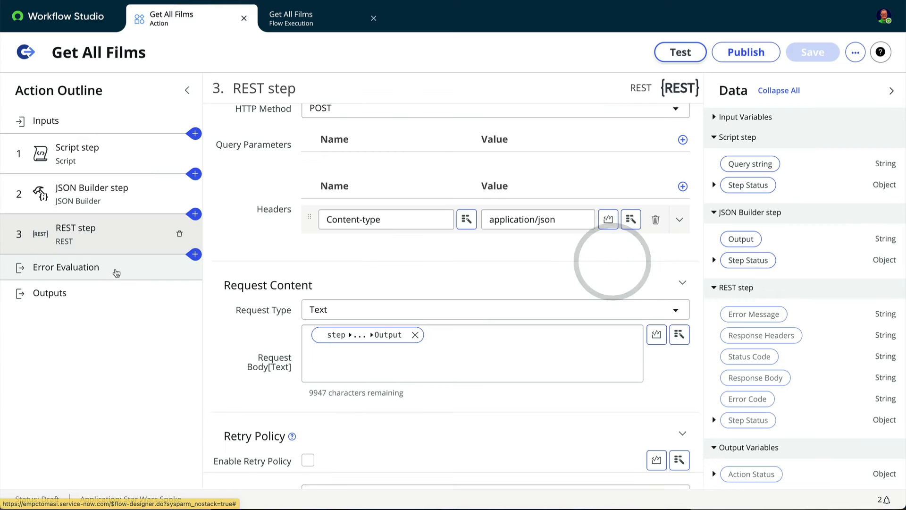
# Add a JSON Parser step sourced from the REST Response Body and generate its target structure
pyautogui.click(194, 254)
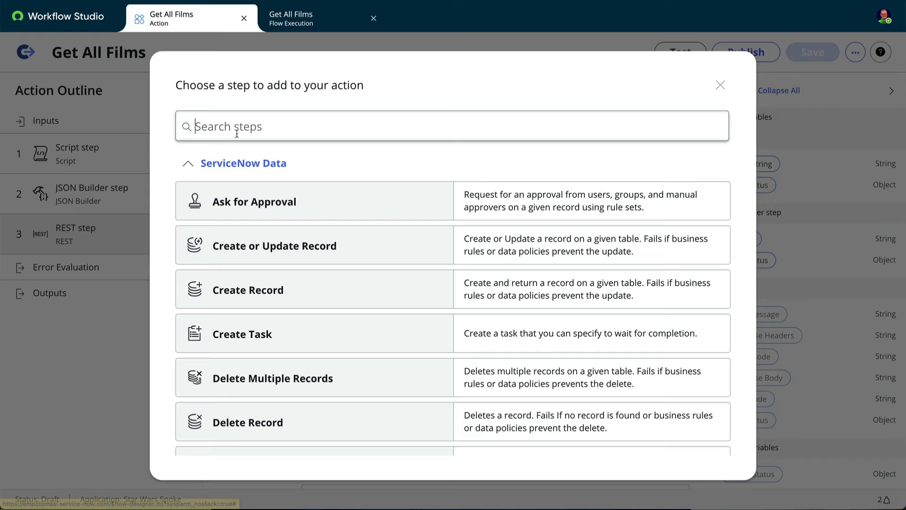
pyautogui.write('json p')
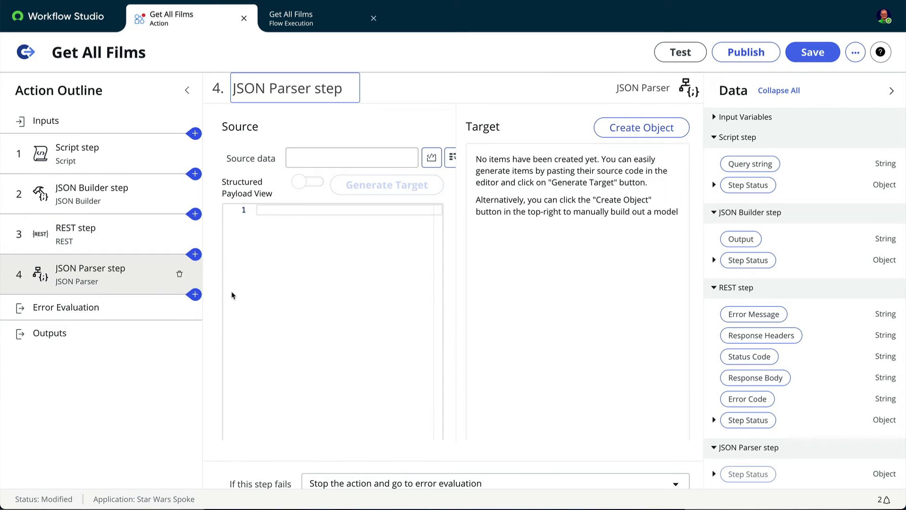
pyautogui.click(351, 158)
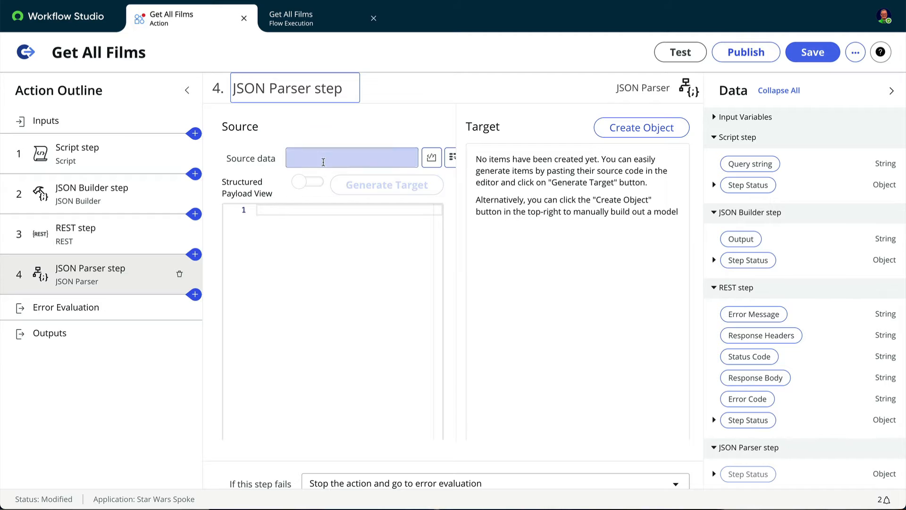
pyautogui.moveTo(755, 377); pyautogui.dragTo(451, 200)
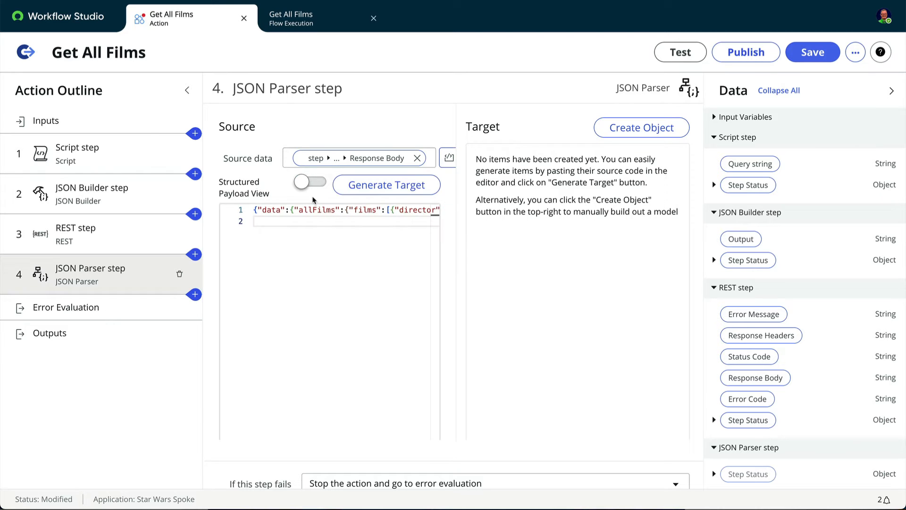
pyautogui.click(385, 185)
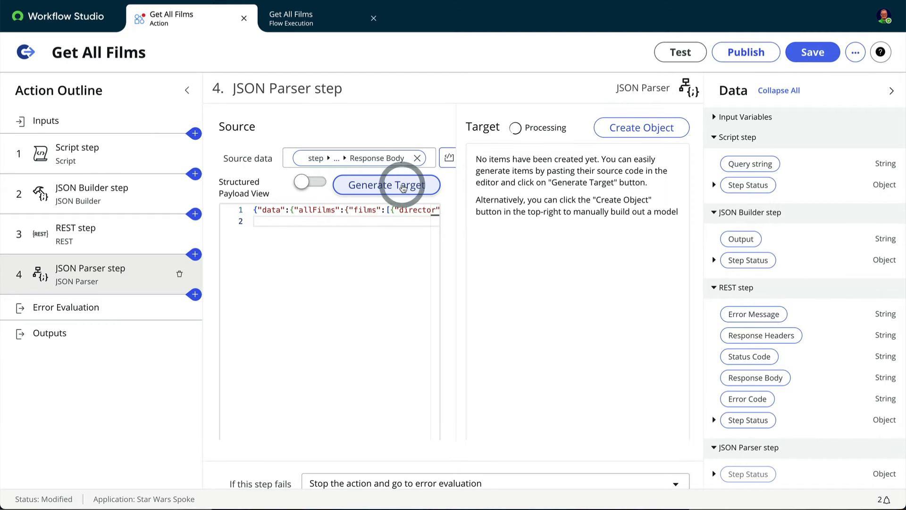
pyautogui.click(386, 185)
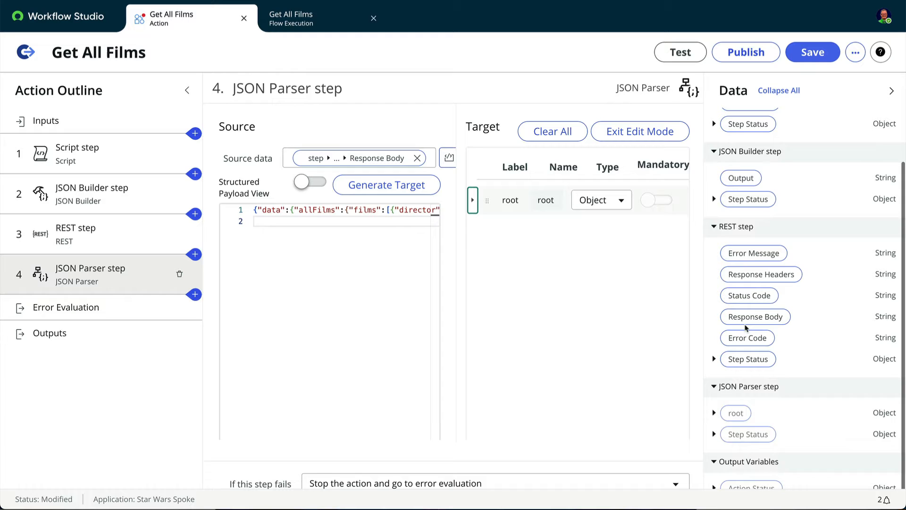
# Expand the parsed root down to the films list and begin a new action output
pyautogui.click(714, 413)
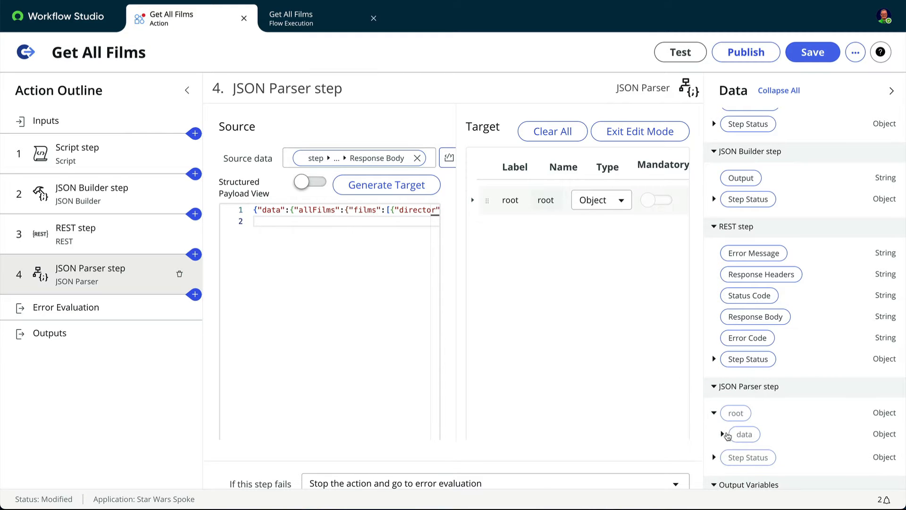
pyautogui.click(722, 434)
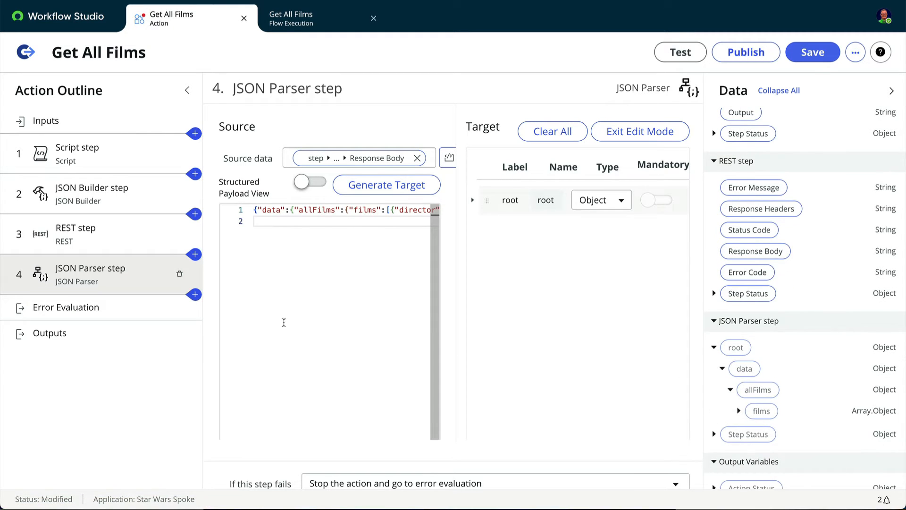
pyautogui.click(49, 333)
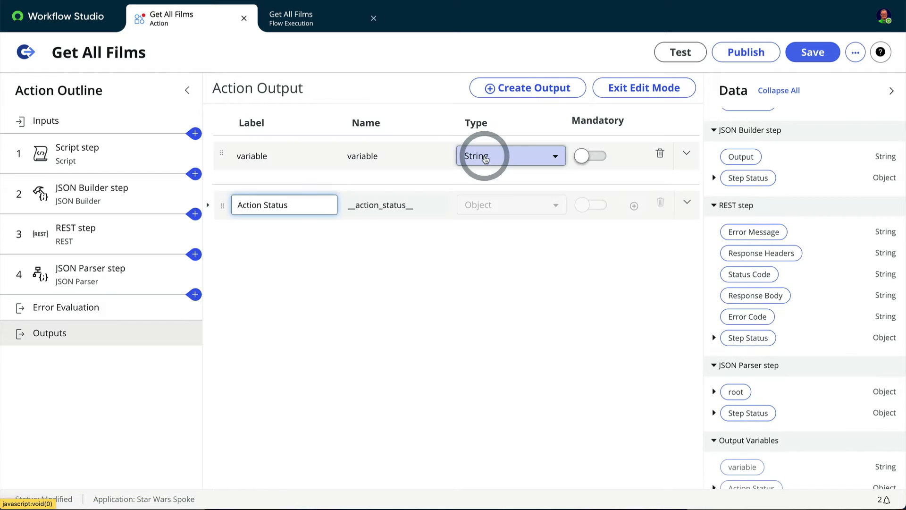
# Name the output Films as an Object and exit output edit mode
pyautogui.write('Films')
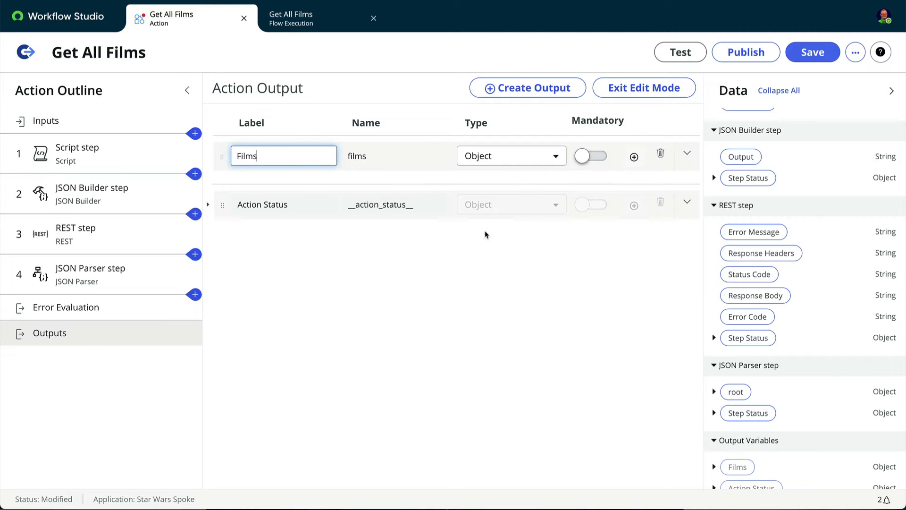
pyautogui.click(643, 86)
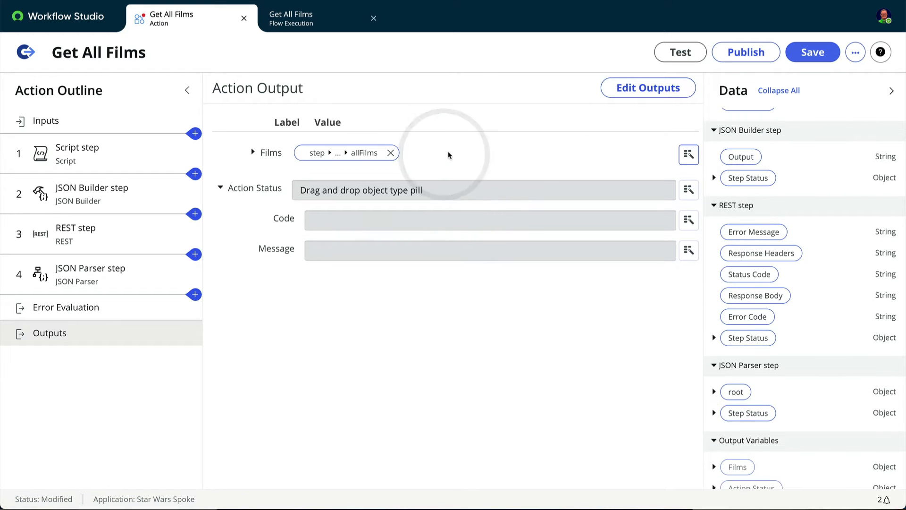
# Save Get All Films and run another test of the action
pyautogui.click(812, 52)
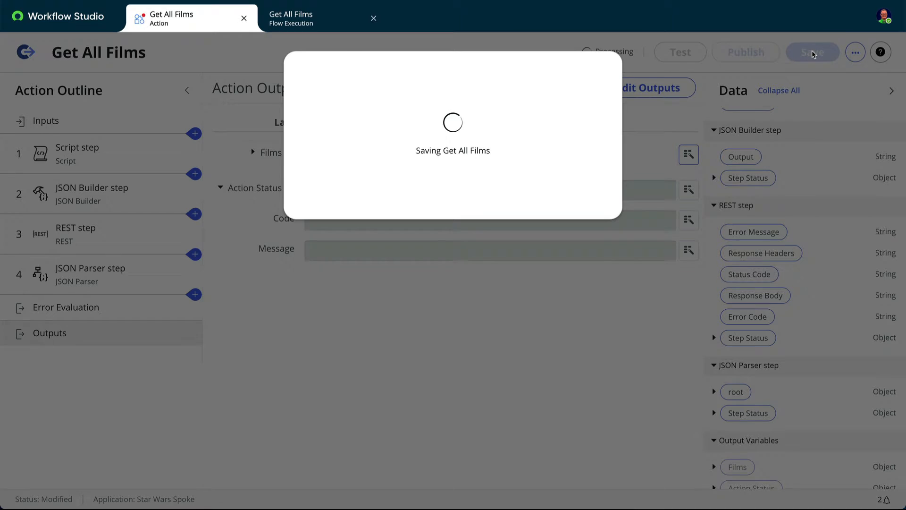
pyautogui.click(681, 52)
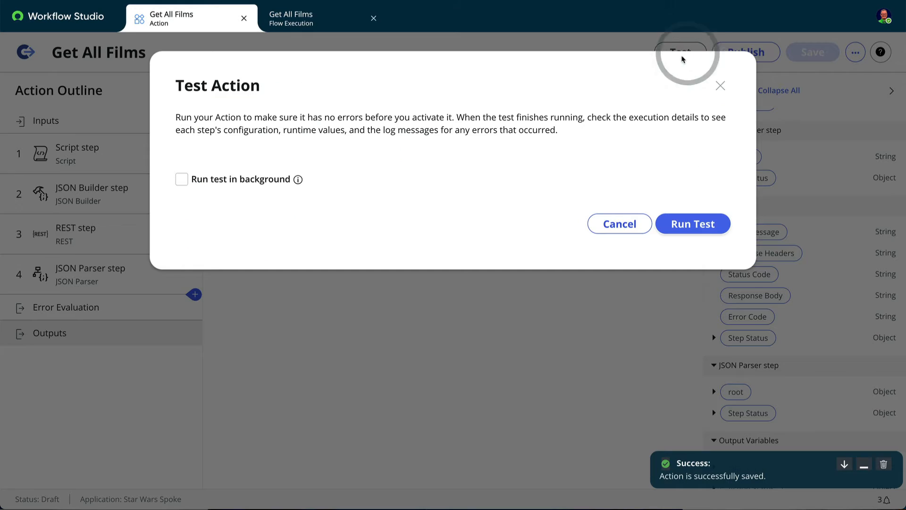
pyautogui.click(692, 224)
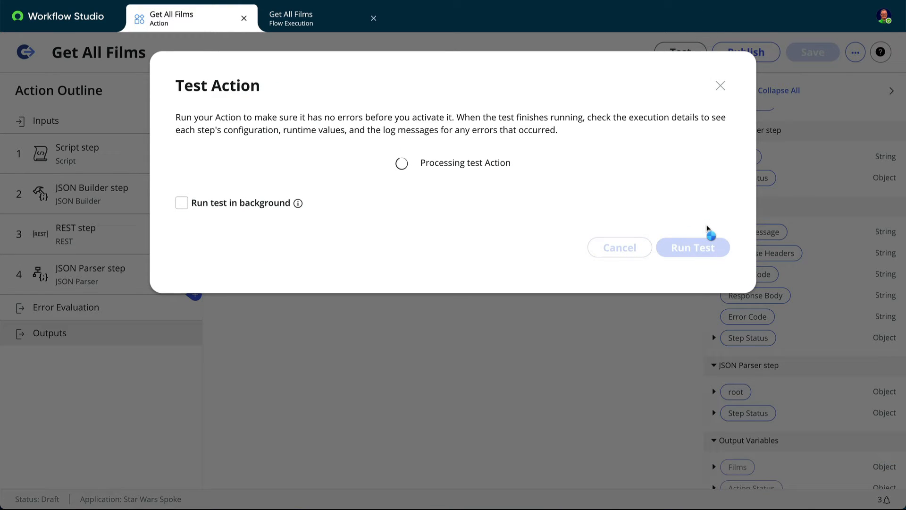
pyautogui.click(692, 247)
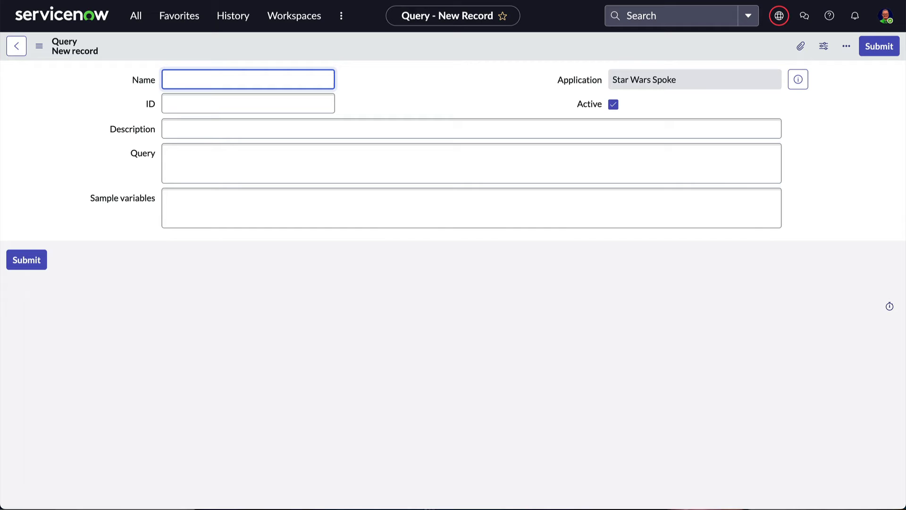
# Fill the query record: Name 'Get a film', single-film description, and Sample variables {"filmId":4}
pyautogui.write('Get a film')
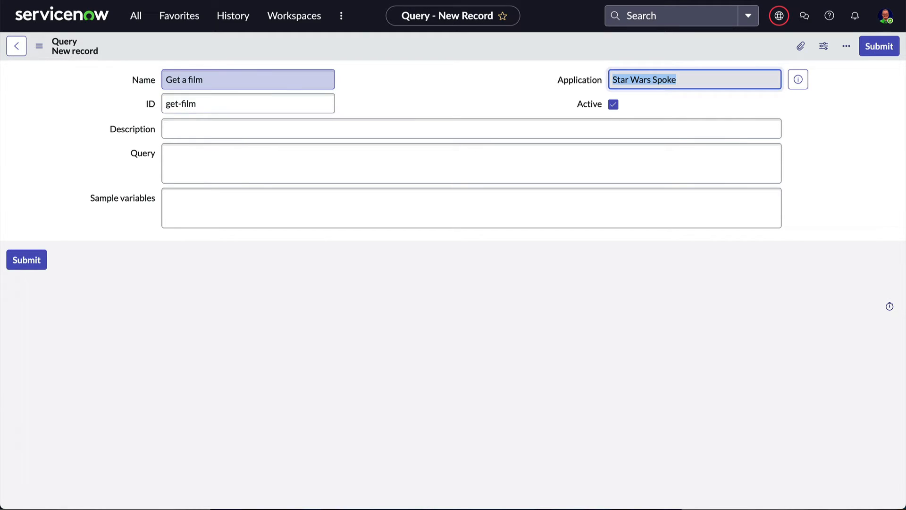
pyautogui.write('Get a single film')
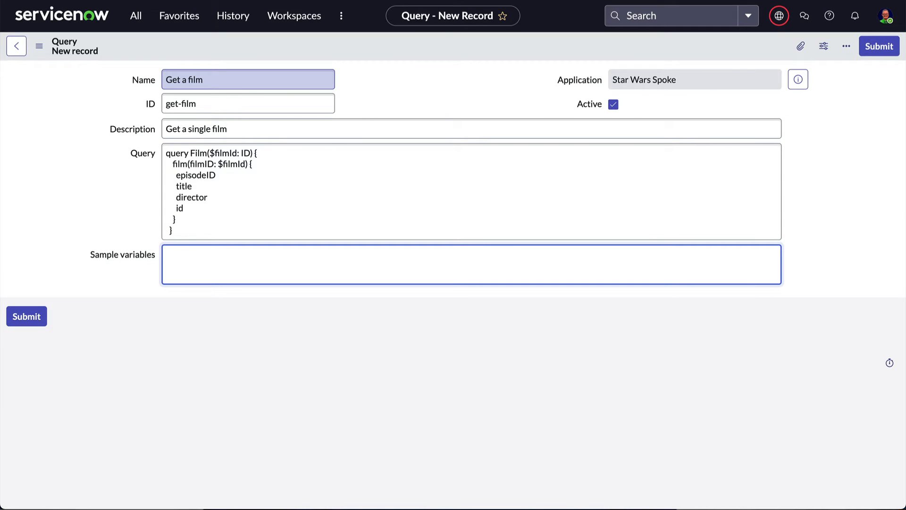
pyautogui.write('{"filmId":4}')
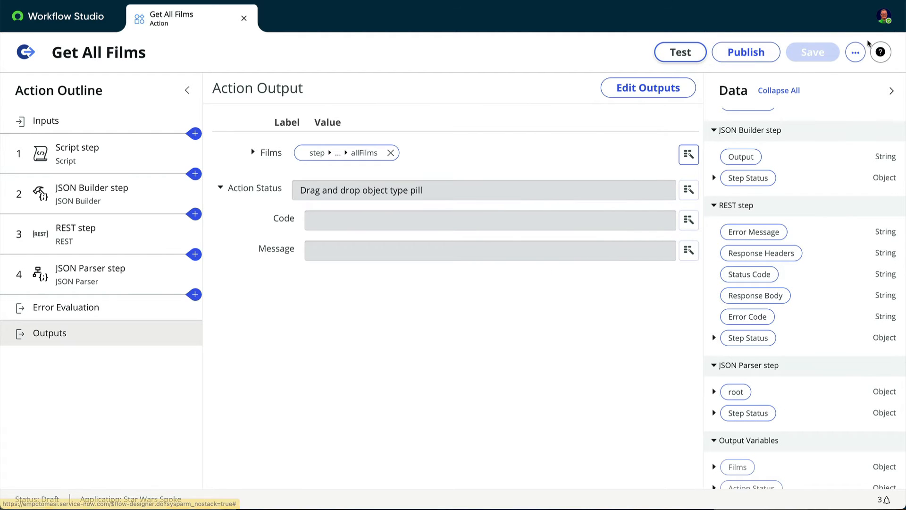
# Copy the Get All Films action as a new action named 'Get a film'
pyautogui.click(856, 52)
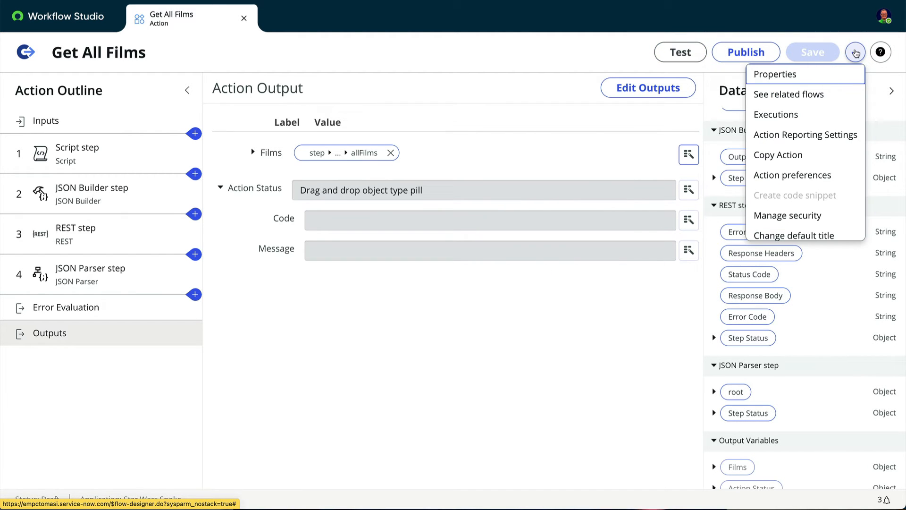
pyautogui.click(778, 154)
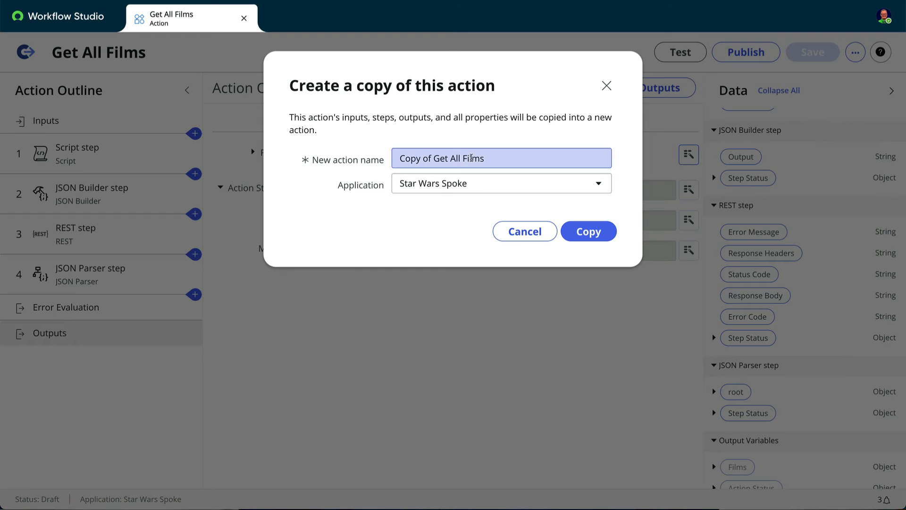
pyautogui.write('Get a film')
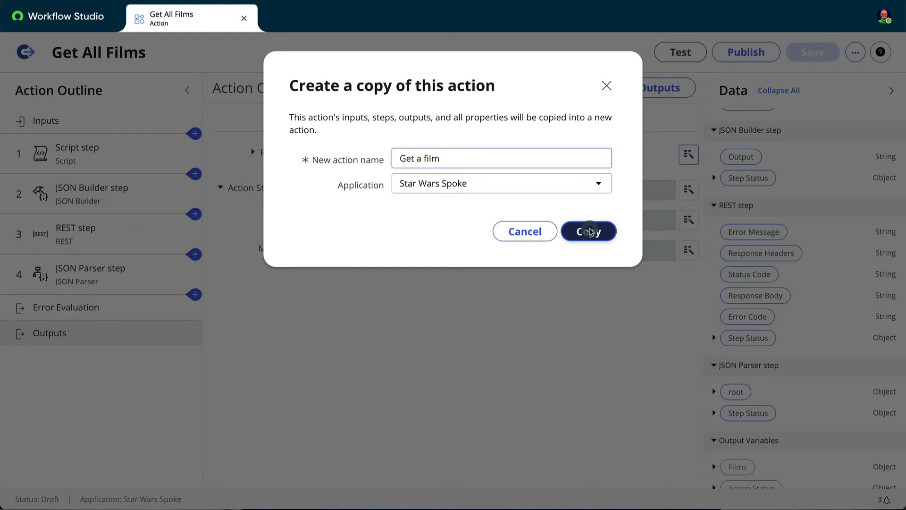
pyautogui.click(588, 231)
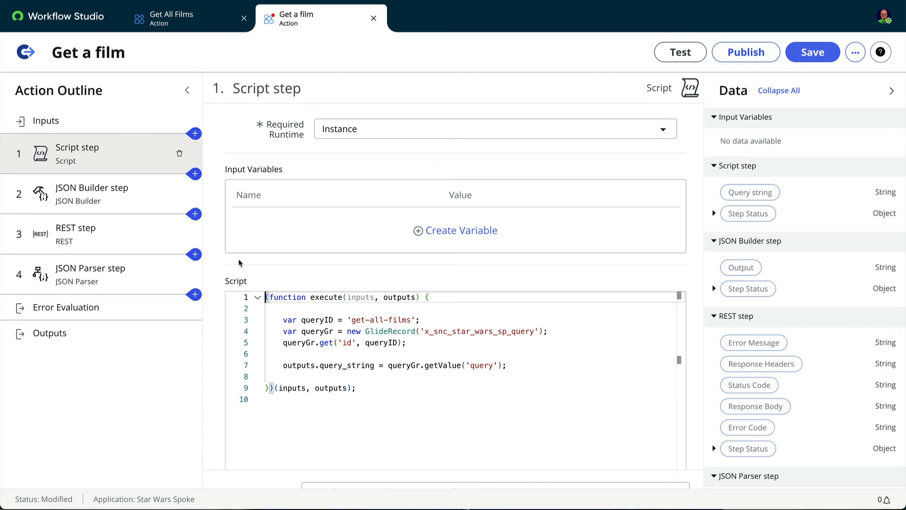
# Add a mandatory Integer input 'Film ID' to the new action
pyautogui.click(45, 121)
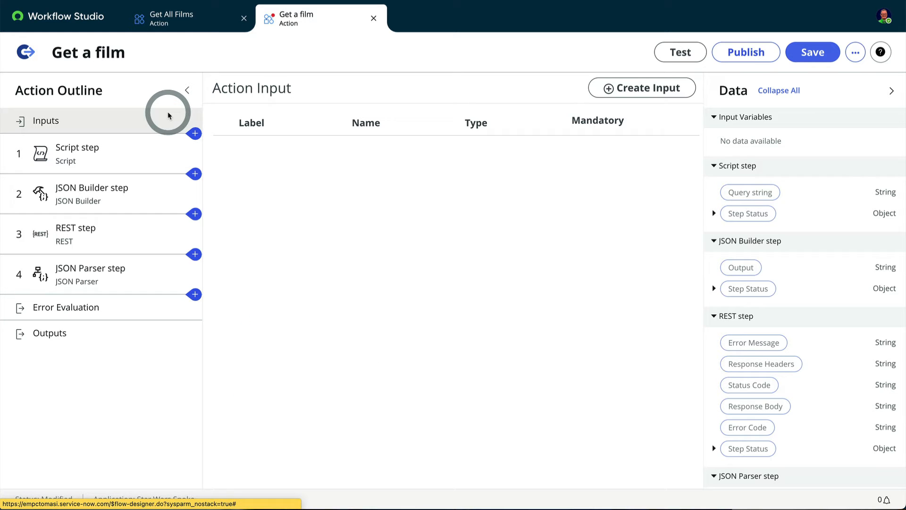
pyautogui.write('Film ID')
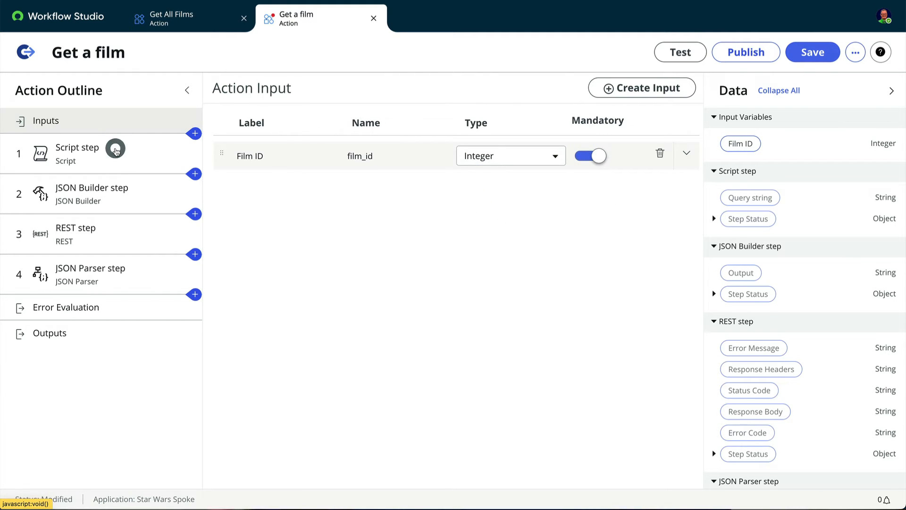
pyautogui.click(76, 152)
pyautogui.write('f')
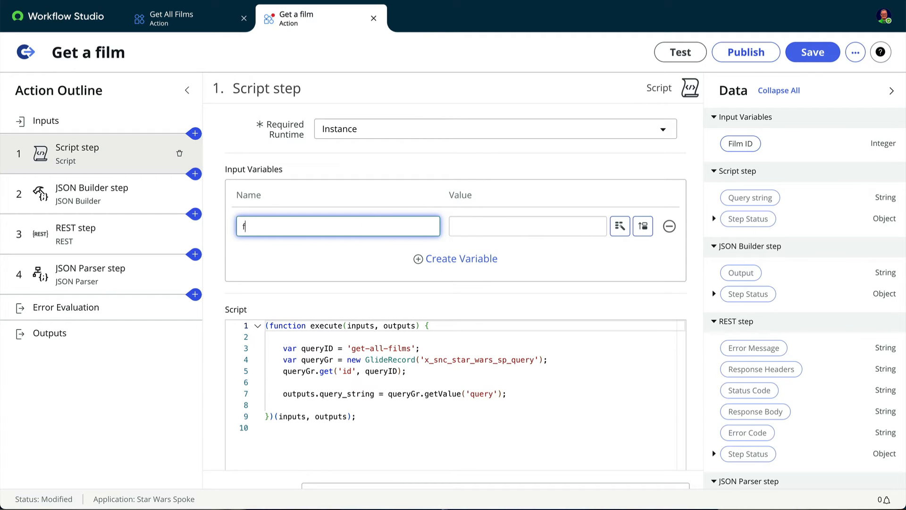
# Complete the script to return {"filmId": inputs.film_id} via JSON.stringify(myVars) and add a Variables output
pyautogui.write('ilm_id')
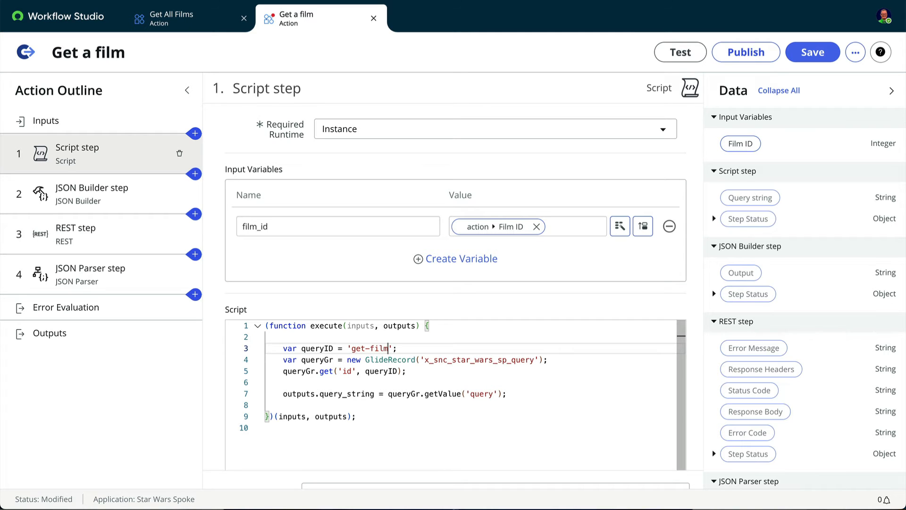
pyautogui.write('var myVars = {"fi')
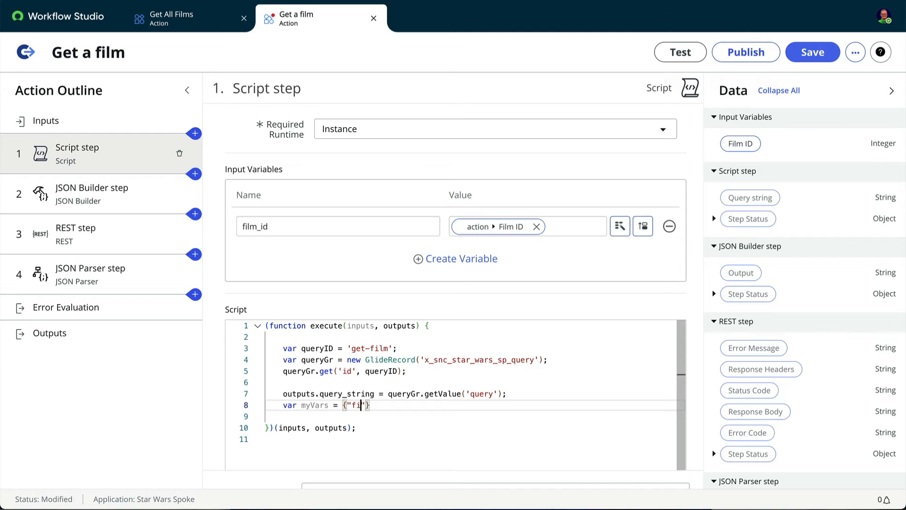
pyautogui.write('lmId" : inputs.film_id')
pyautogui.click(472, 416)
pyautogui.write('outputs.variables = JSON.stringi')
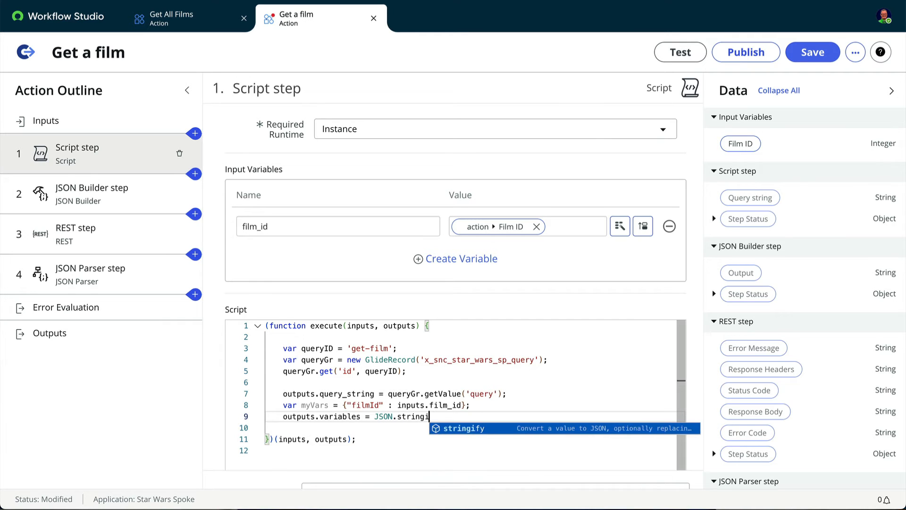
pyautogui.write('(myVars)')
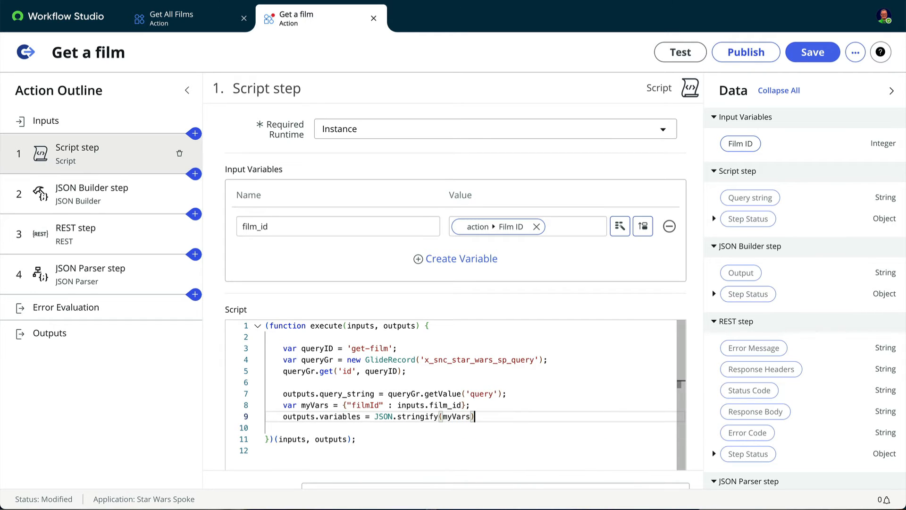
pyautogui.scroll(-3)
pyautogui.write('Variables')
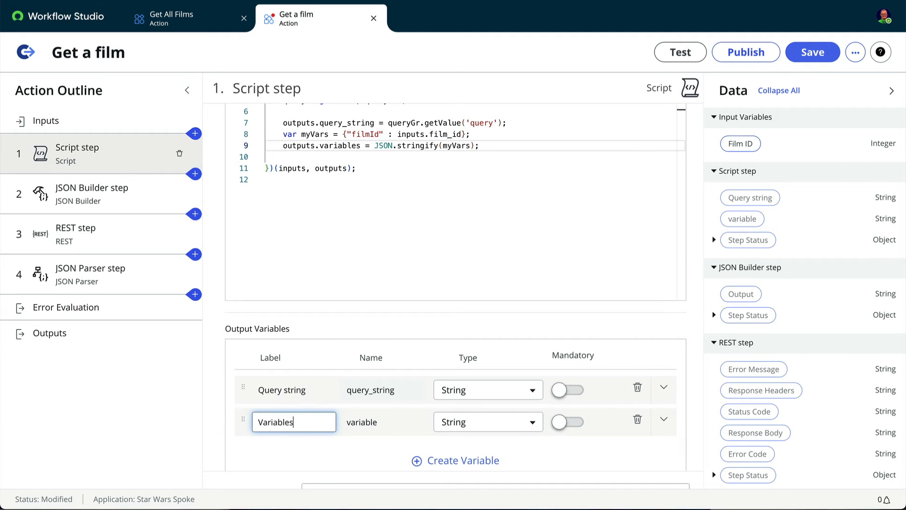
pyautogui.click(811, 52)
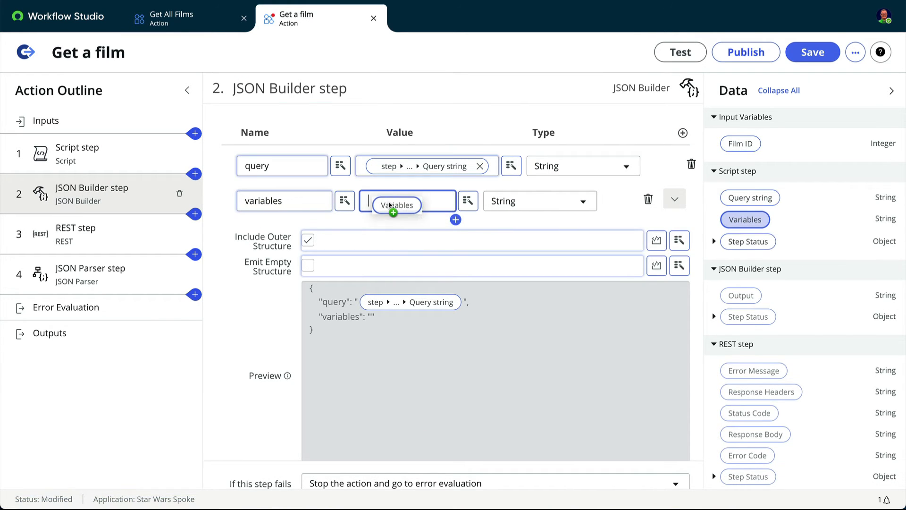
# Review the REST step's headers and body, then save the Get a film action
pyautogui.click(76, 228)
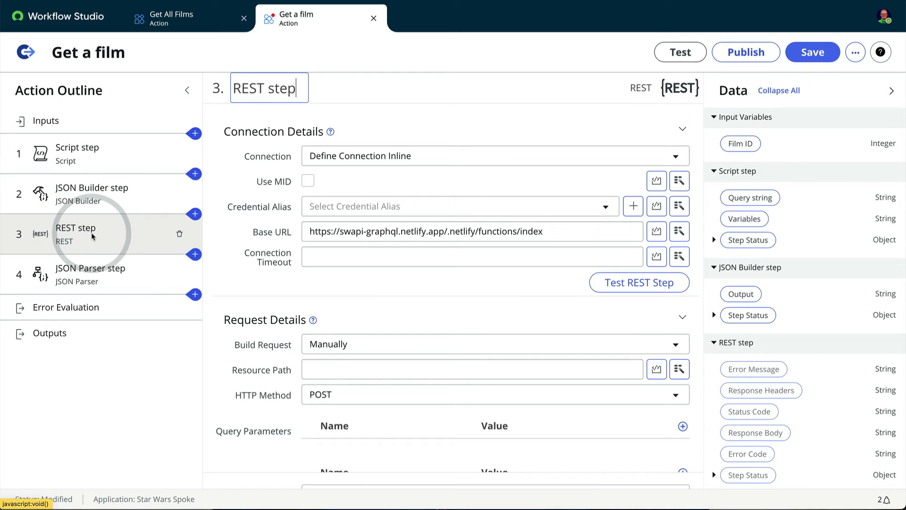
pyautogui.scroll(-3)
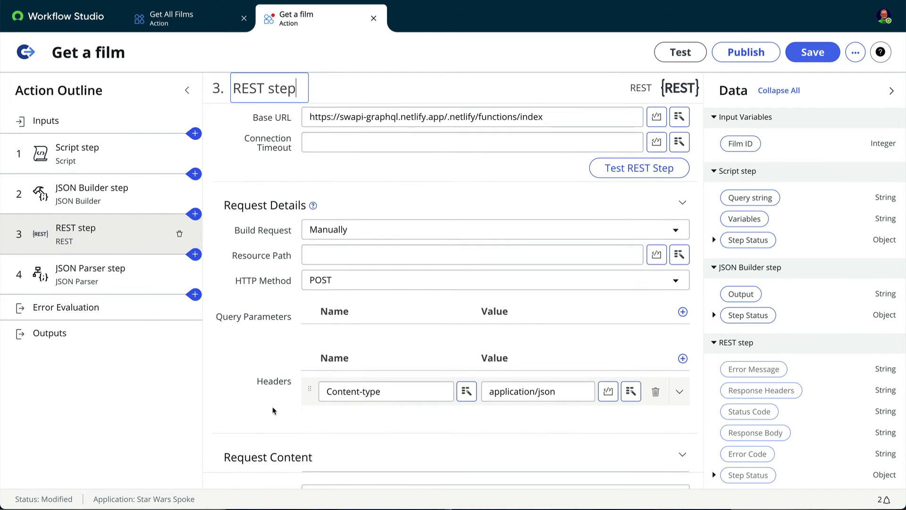
pyautogui.scroll(-3)
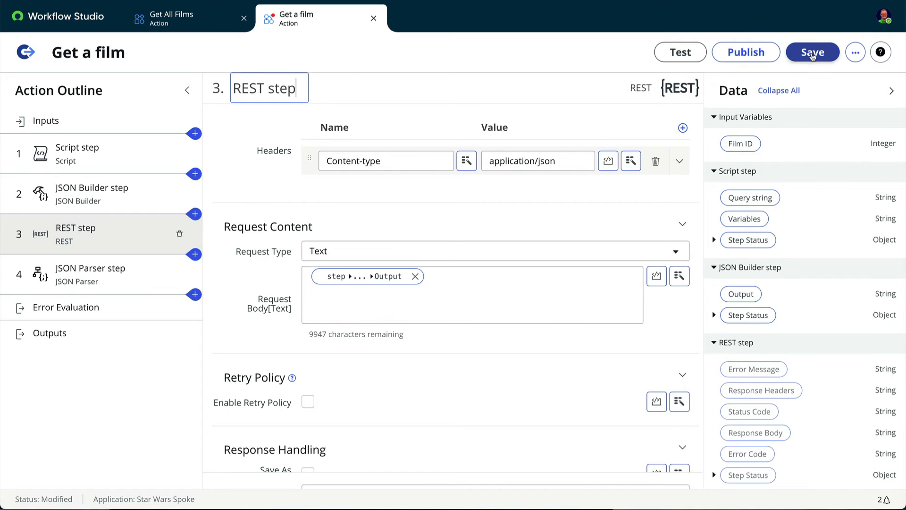
pyautogui.click(812, 52)
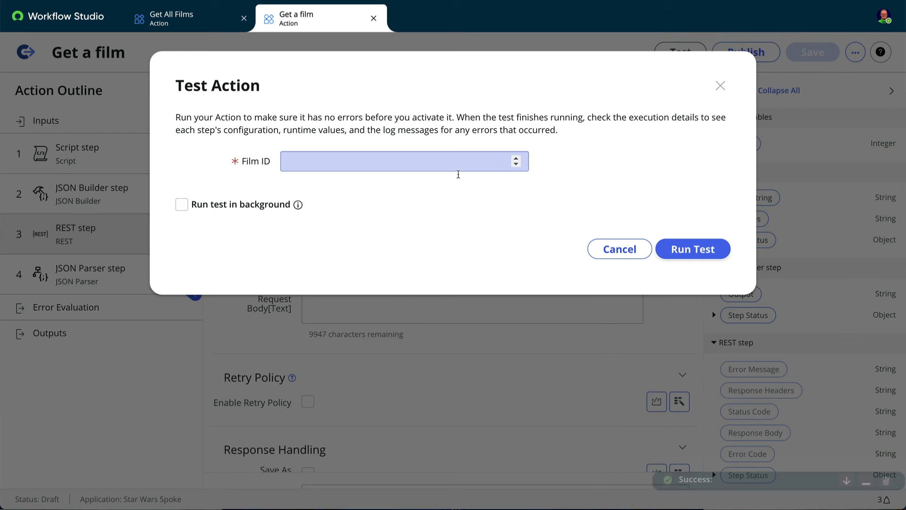
# Run the test with Film ID 1 and inspect the REST response body and the JSON Parser failure
pyautogui.write('1')
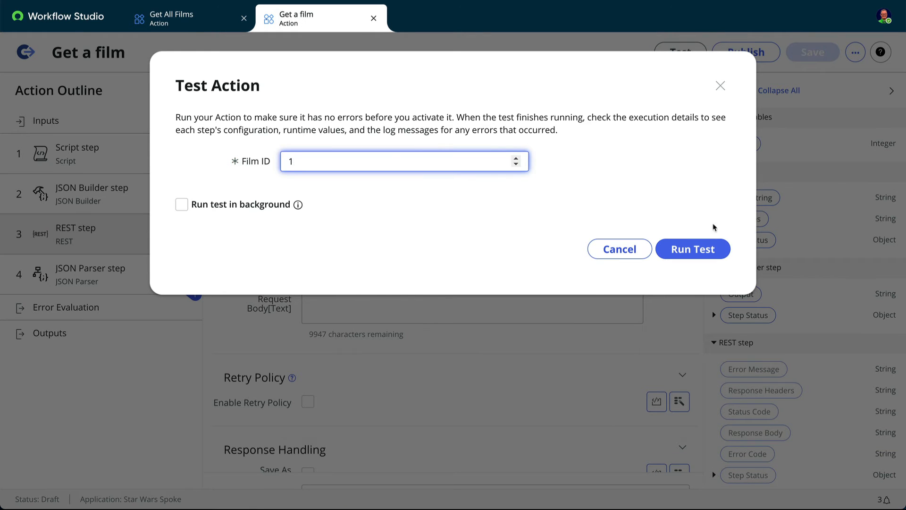
pyautogui.click(691, 248)
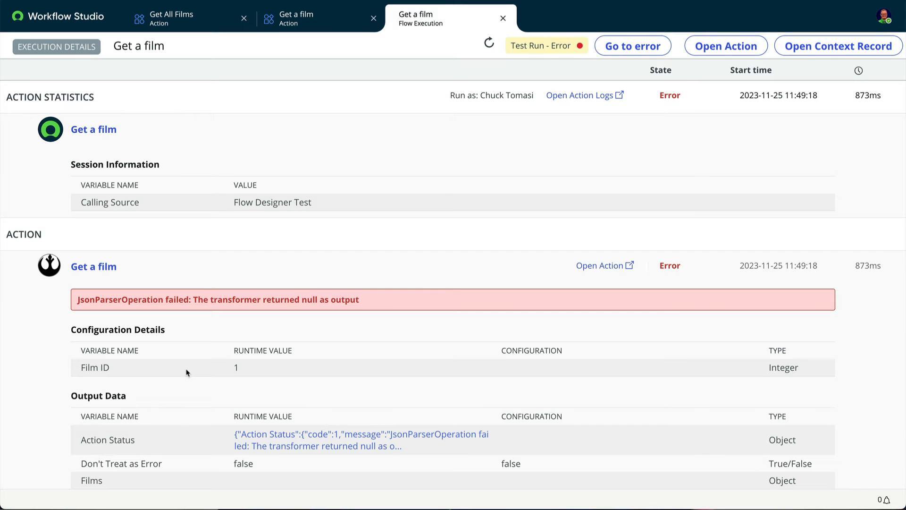
pyautogui.scroll(-3)
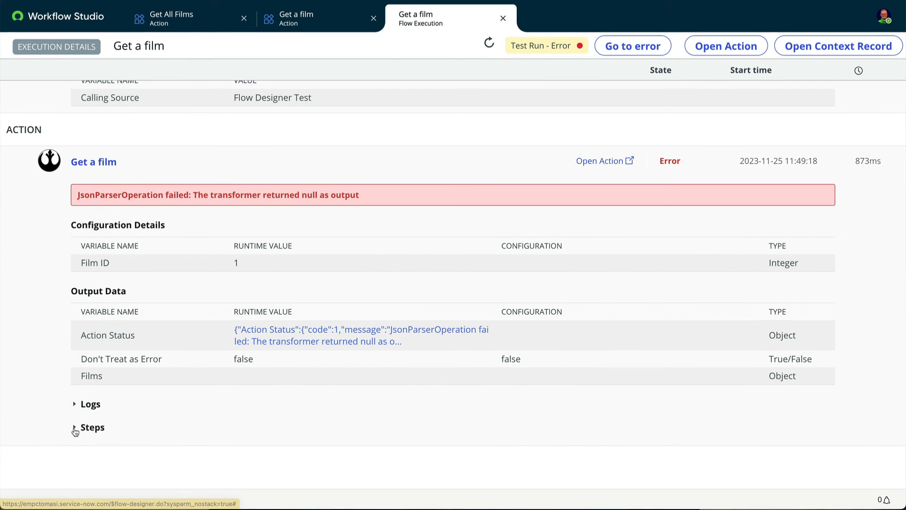
pyautogui.click(90, 426)
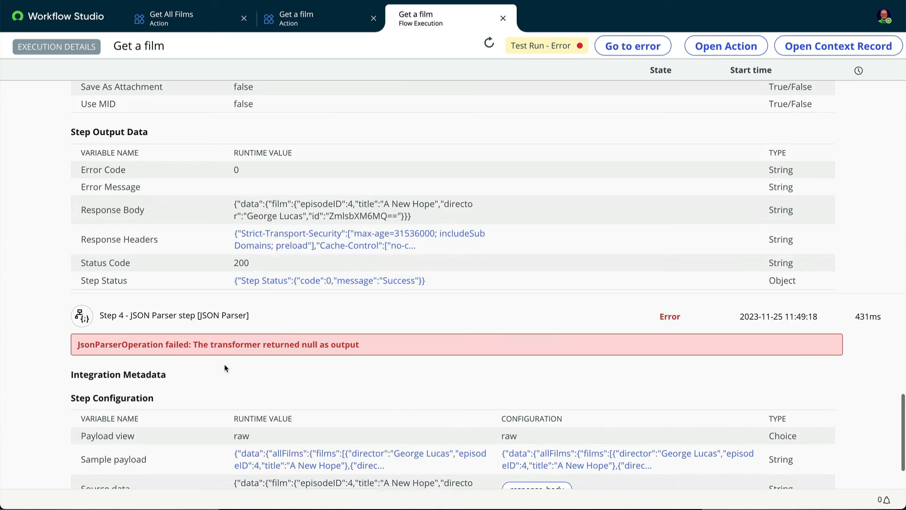
pyautogui.scroll(3)
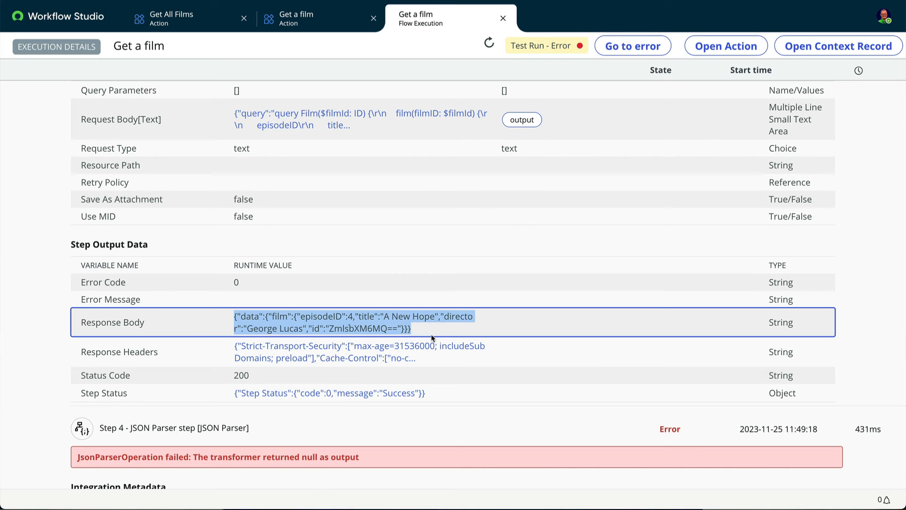
pyautogui.click(313, 18)
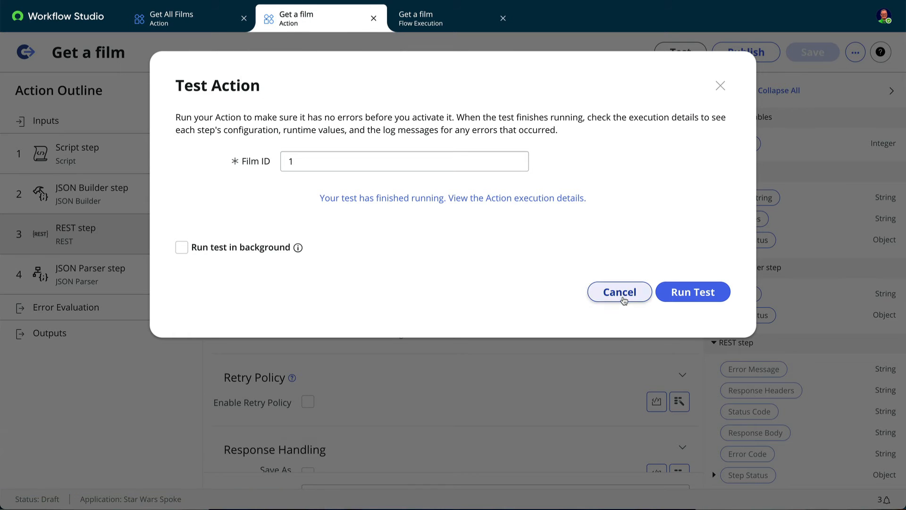
# Generate the JSON Parser target structure from the single-film response sample payload
pyautogui.click(618, 292)
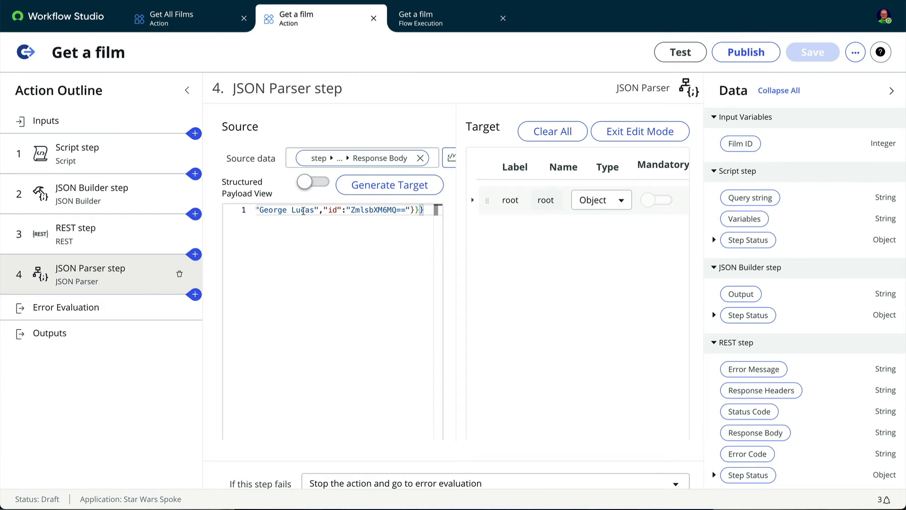
pyautogui.click(510, 199)
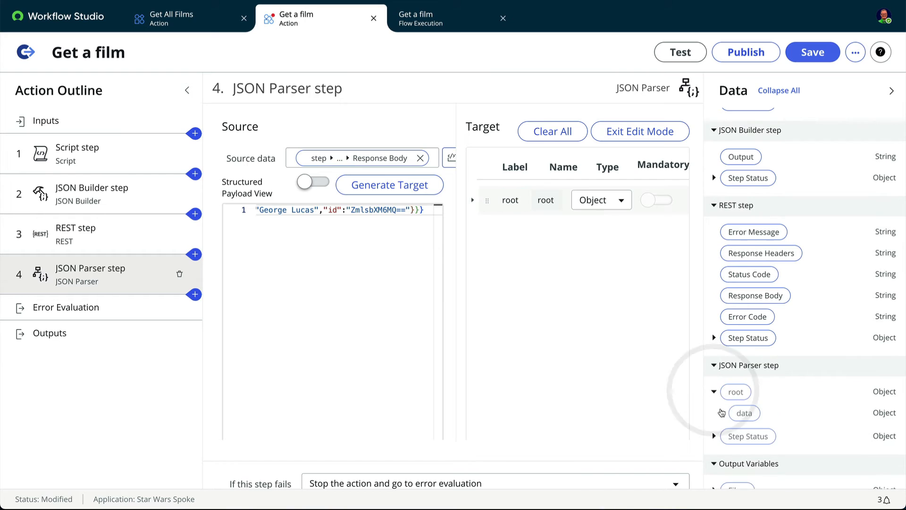
pyautogui.click(720, 412)
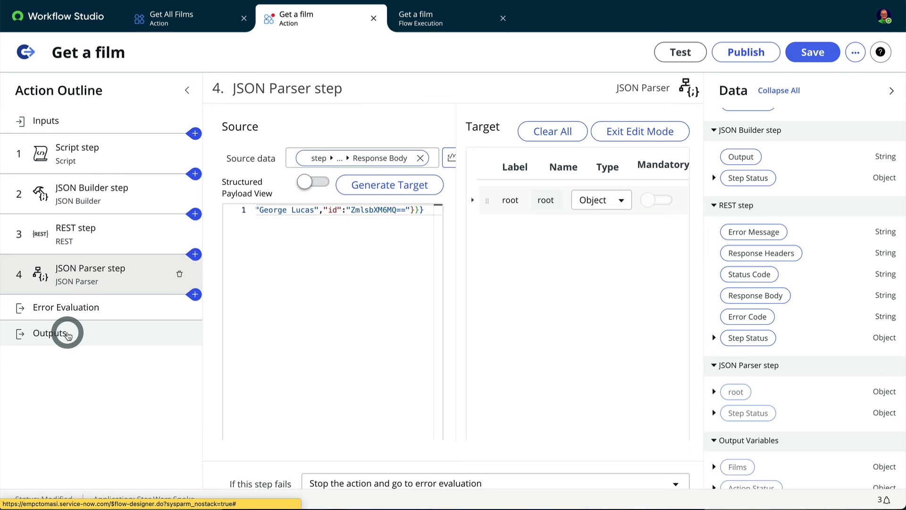
# Delete the Films output, add a Film output of type Object mapped to the parser's film data, and save
pyautogui.click(49, 332)
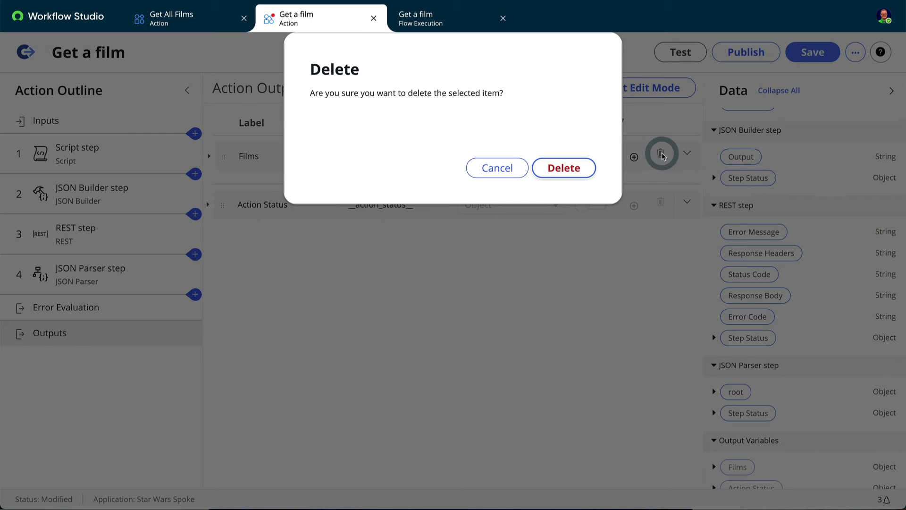
pyautogui.click(495, 168)
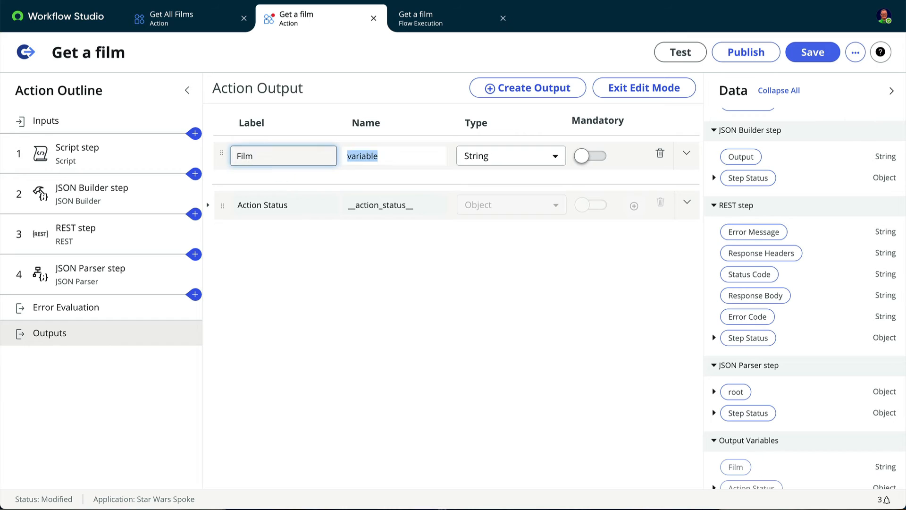
pyautogui.write('bj')
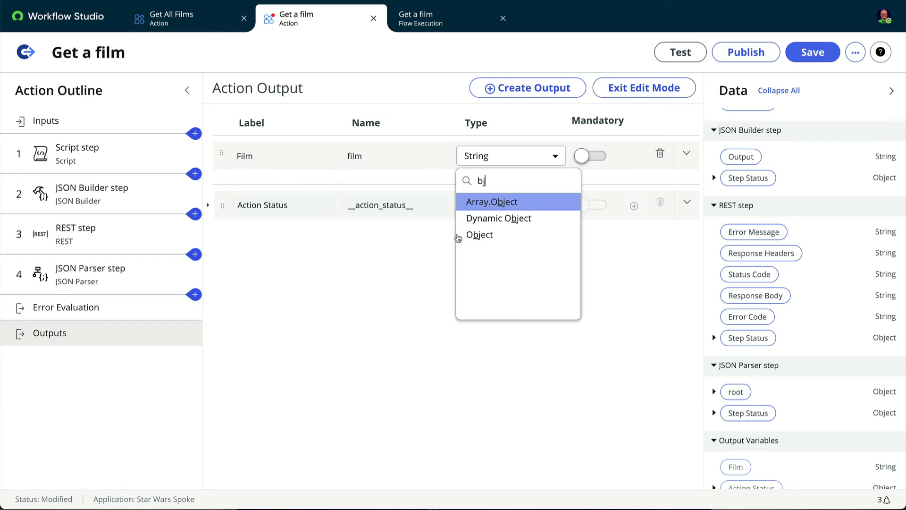
pyautogui.click(479, 235)
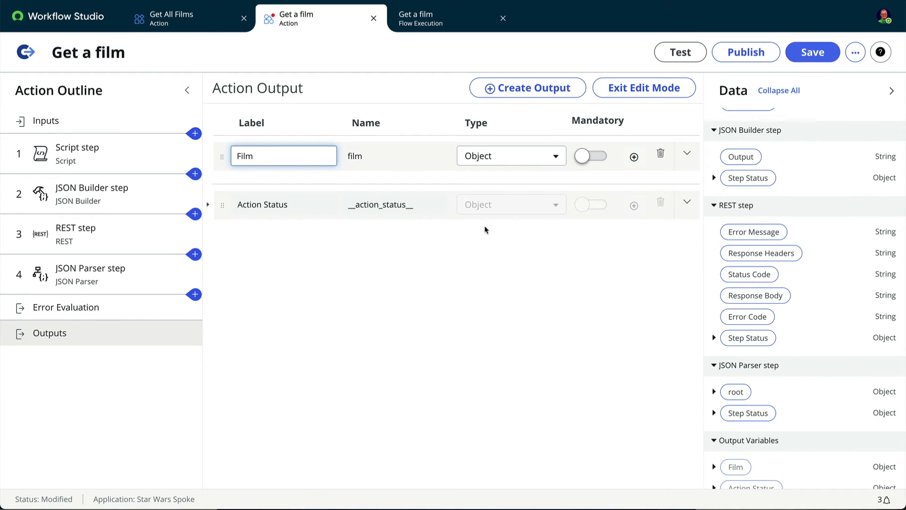
pyautogui.click(643, 87)
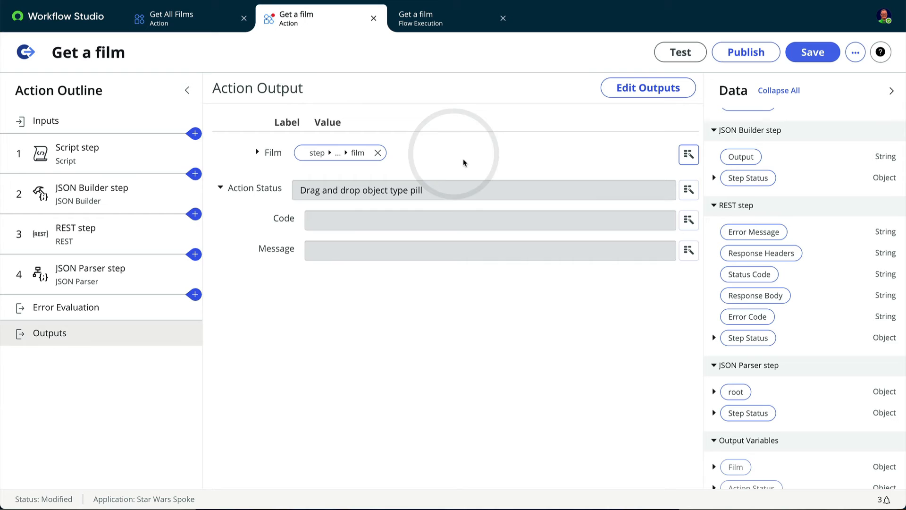
pyautogui.click(812, 52)
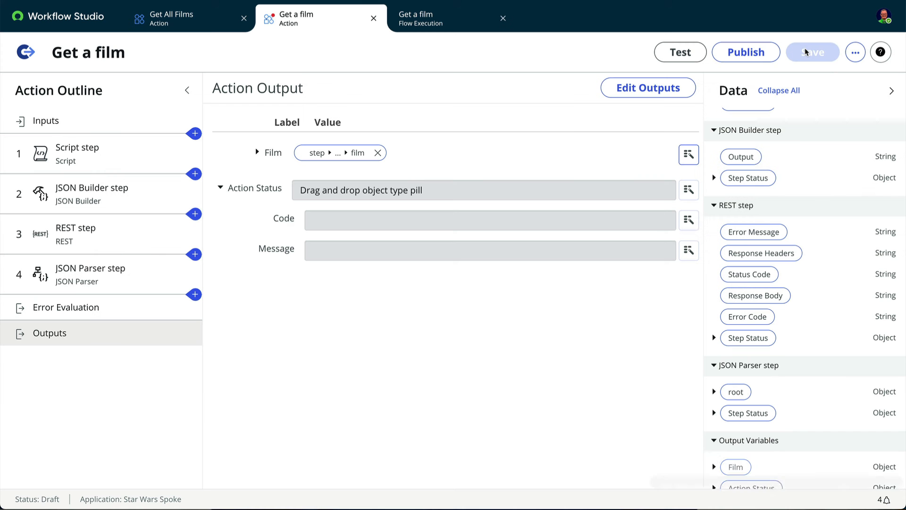
# Run the test with Film ID 4 and confirm it returns The Phantom Menace as a Film object
pyautogui.click(680, 52)
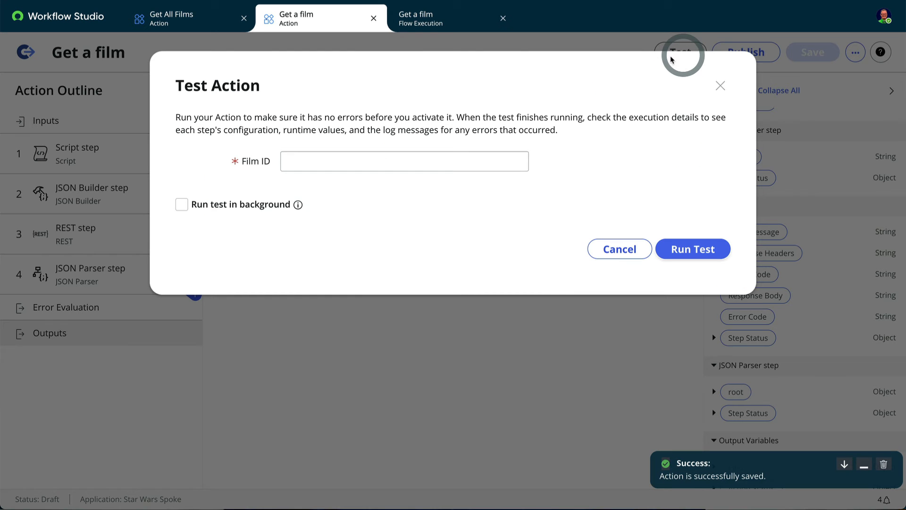
pyautogui.click(692, 248)
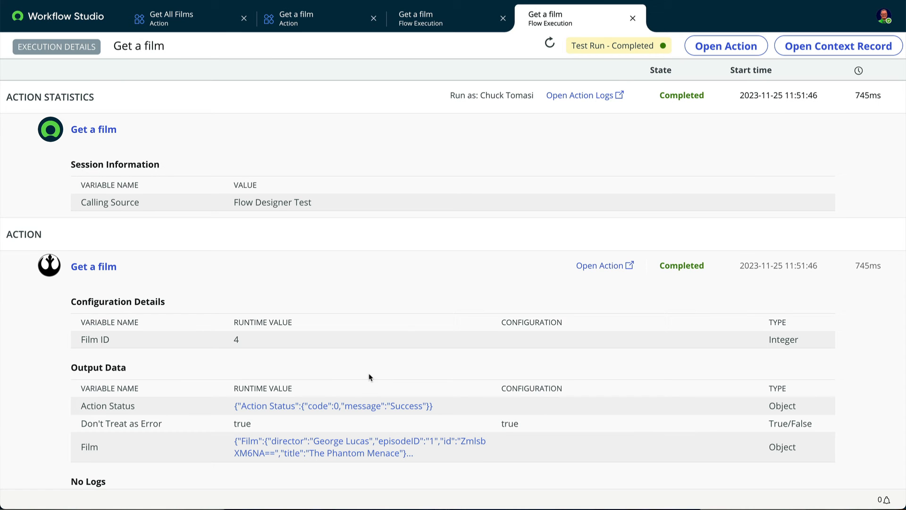
pyautogui.click(360, 446)
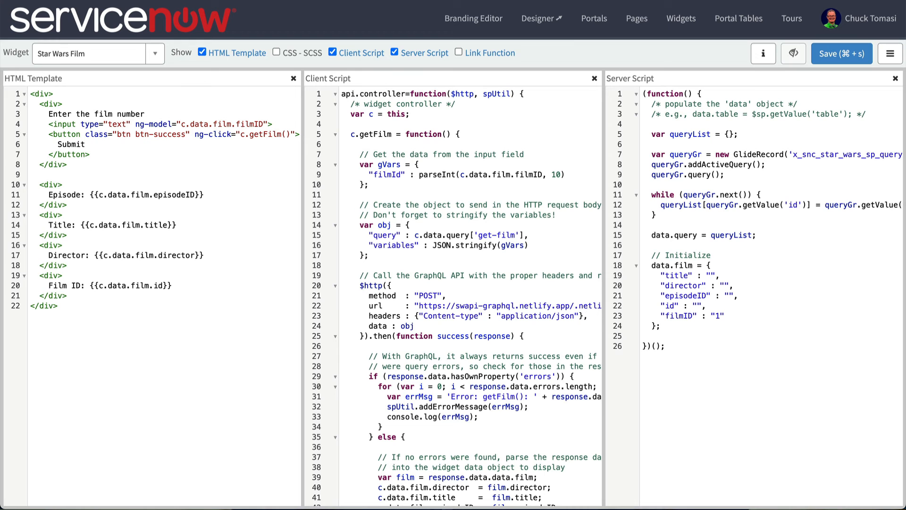
pyautogui.moveTo(678, 71)
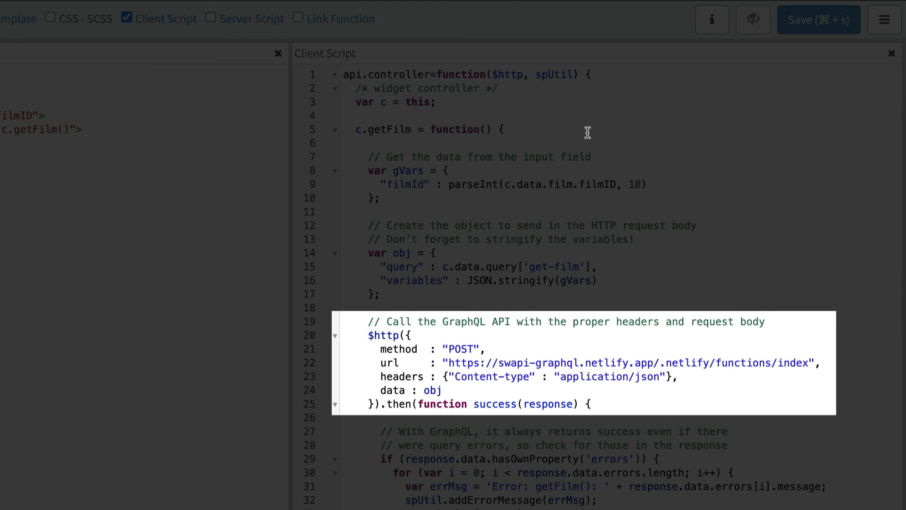
pyautogui.scroll(-3)
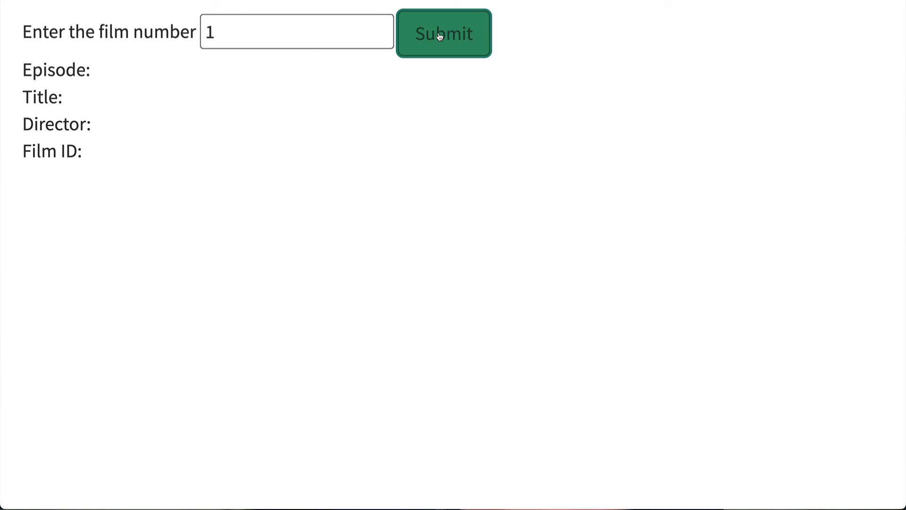
# Submit film 1 to show A New Hope, then film 3 to show Return of the Jedi
pyautogui.click(443, 33)
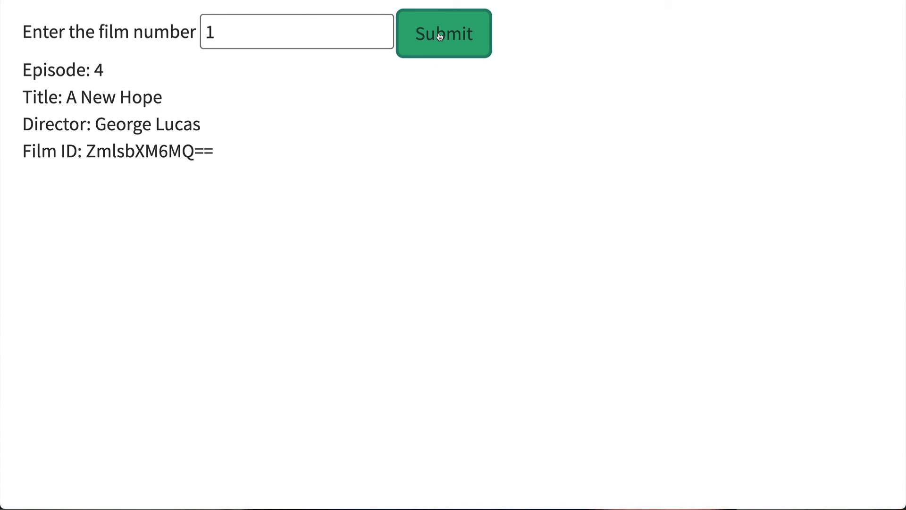
pyautogui.moveTo(429, 36)
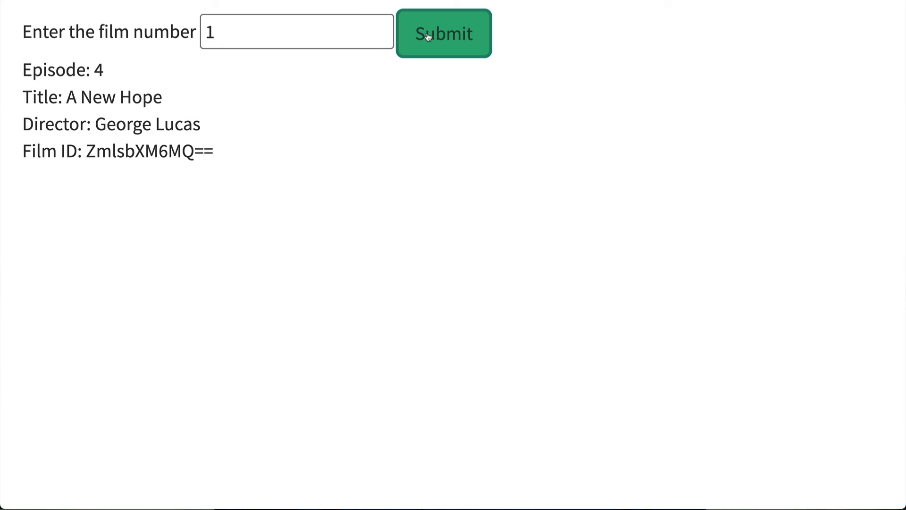
pyautogui.write('3')
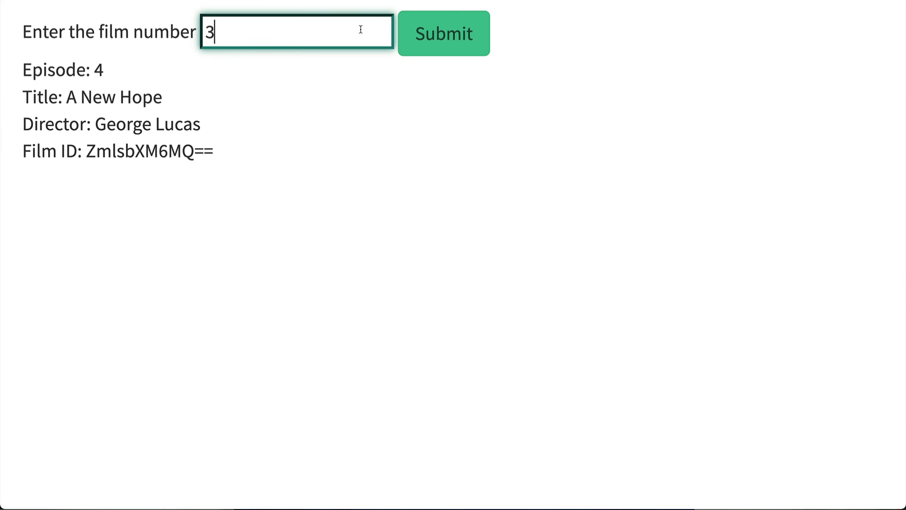
pyautogui.click(444, 33)
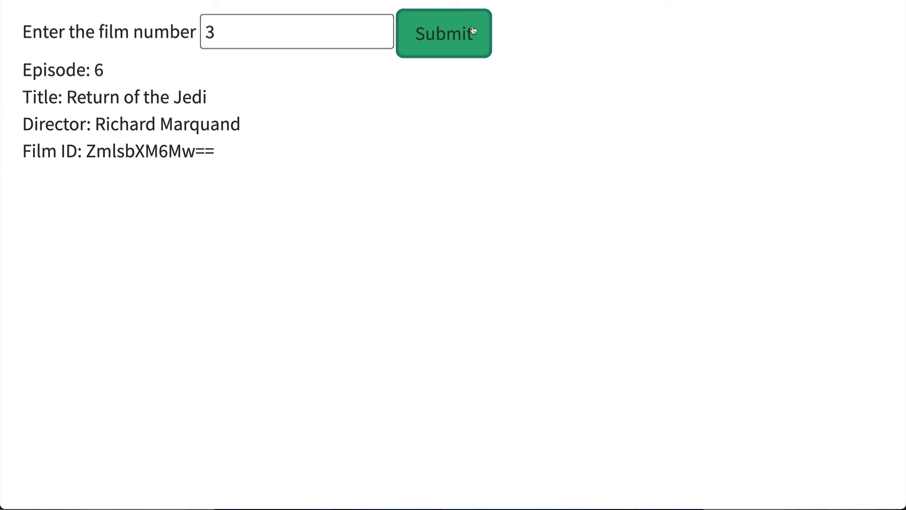